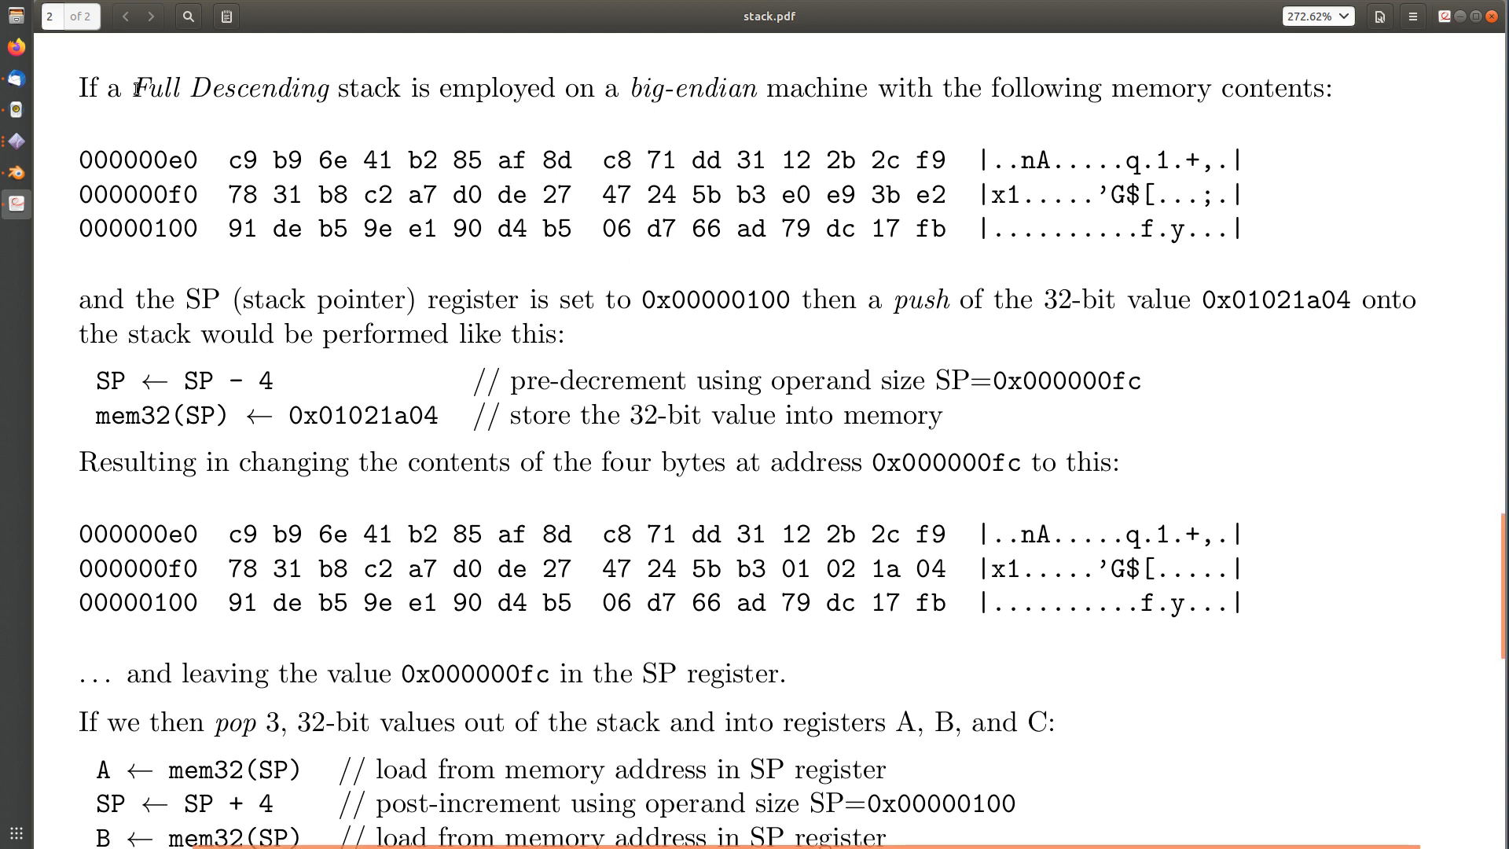
# Highlight the full-descending push example text, including byte 91 at address 00000100
pyautogui.doubleClick(232, 88)
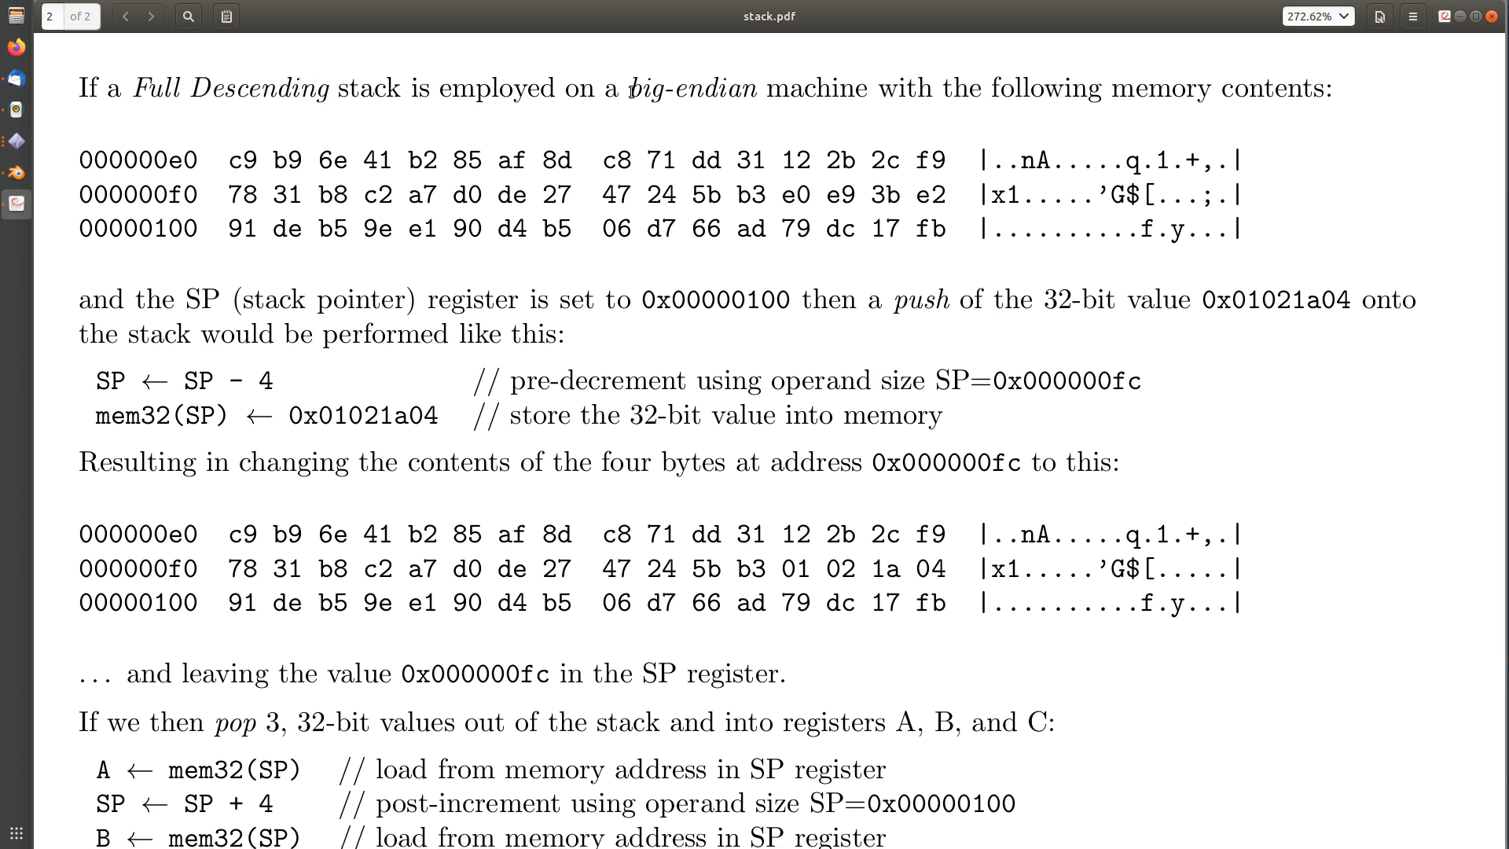
pyautogui.doubleClick(692, 88)
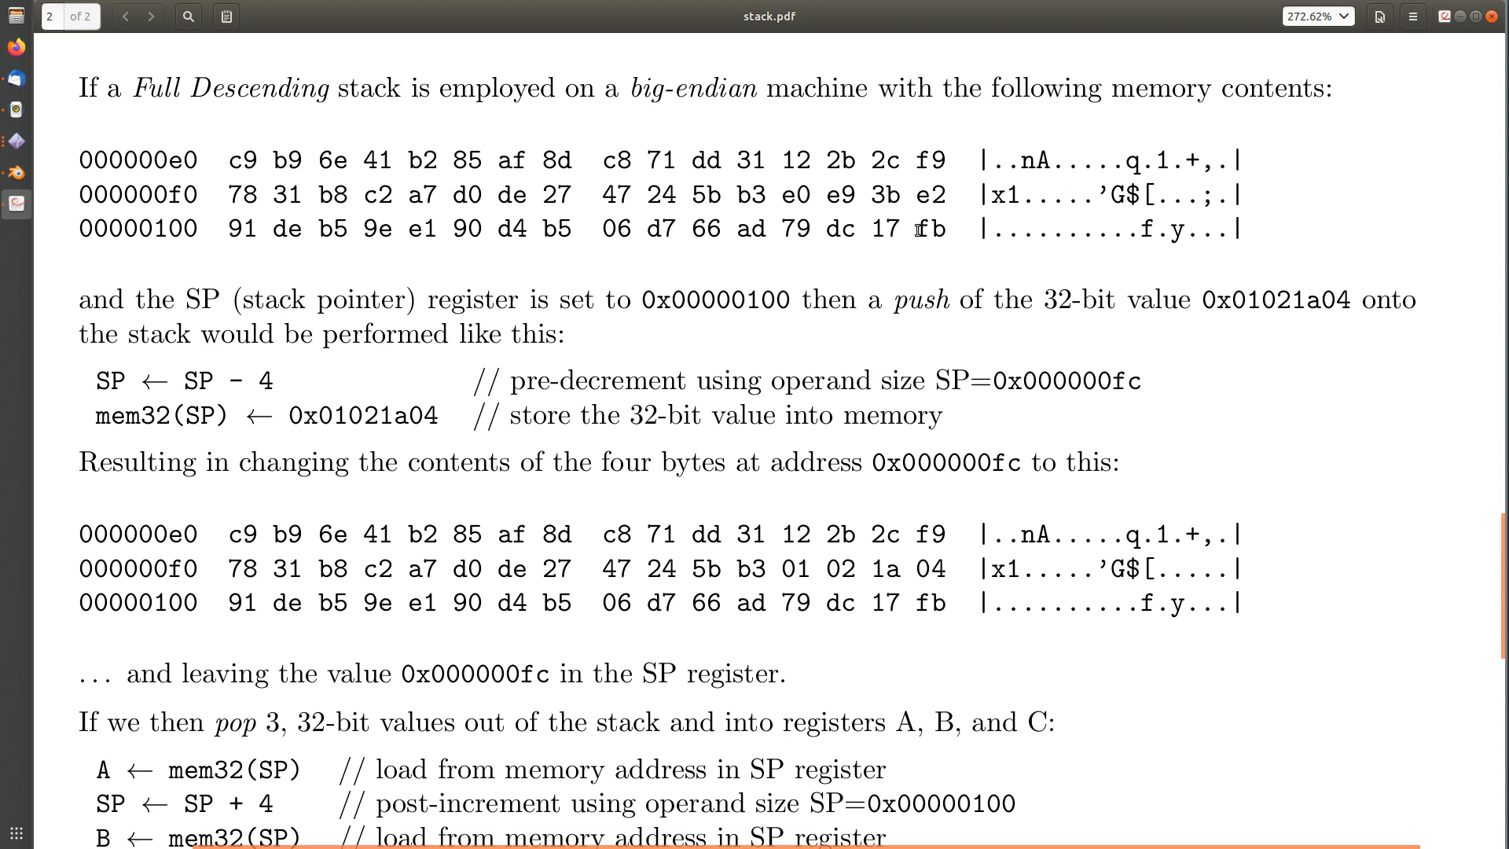
pyautogui.moveTo(731, 199)
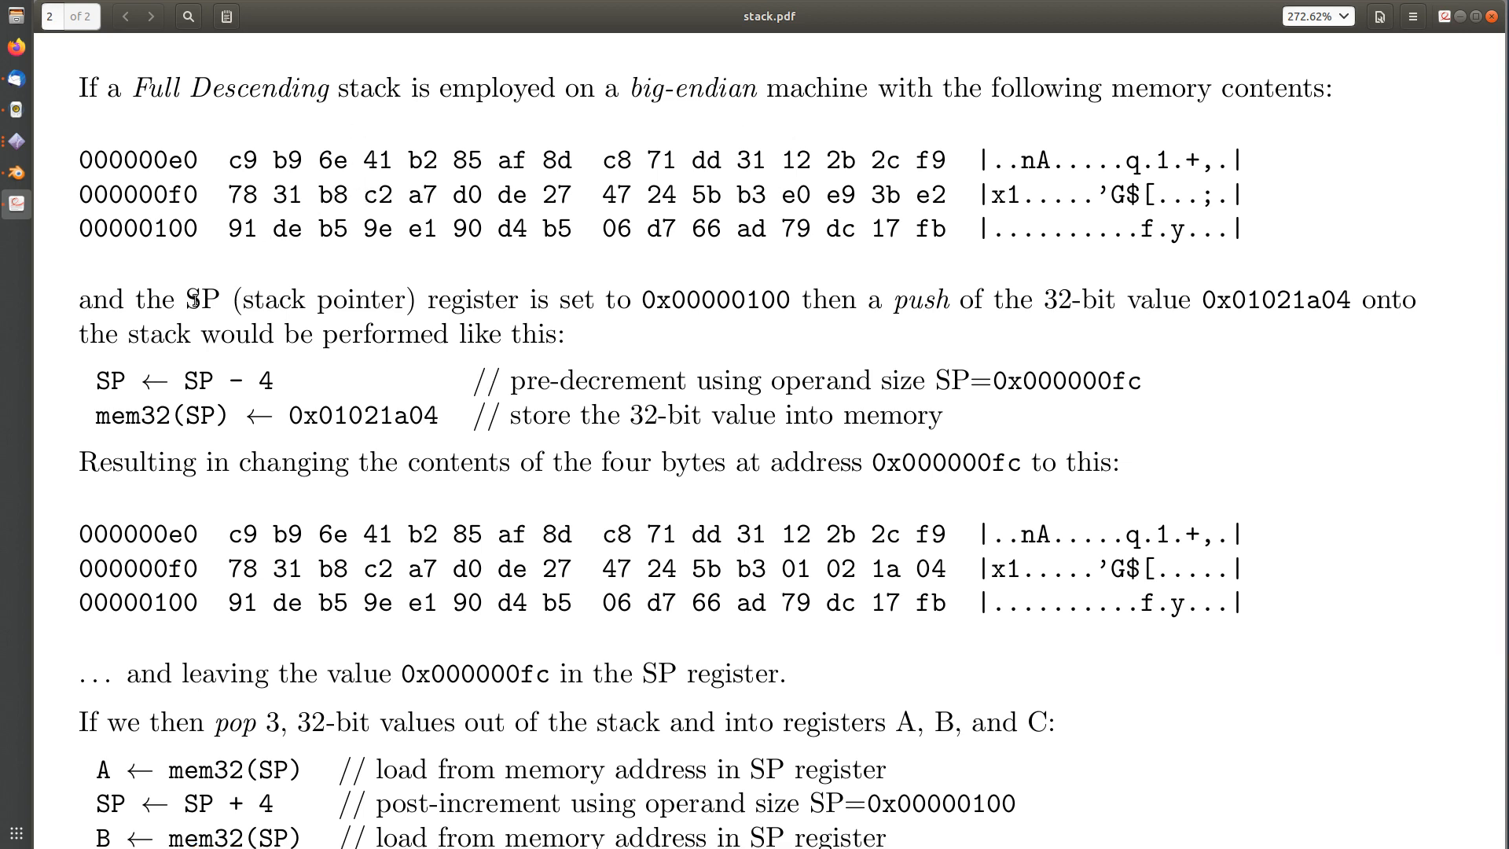
pyautogui.doubleClick(203, 299)
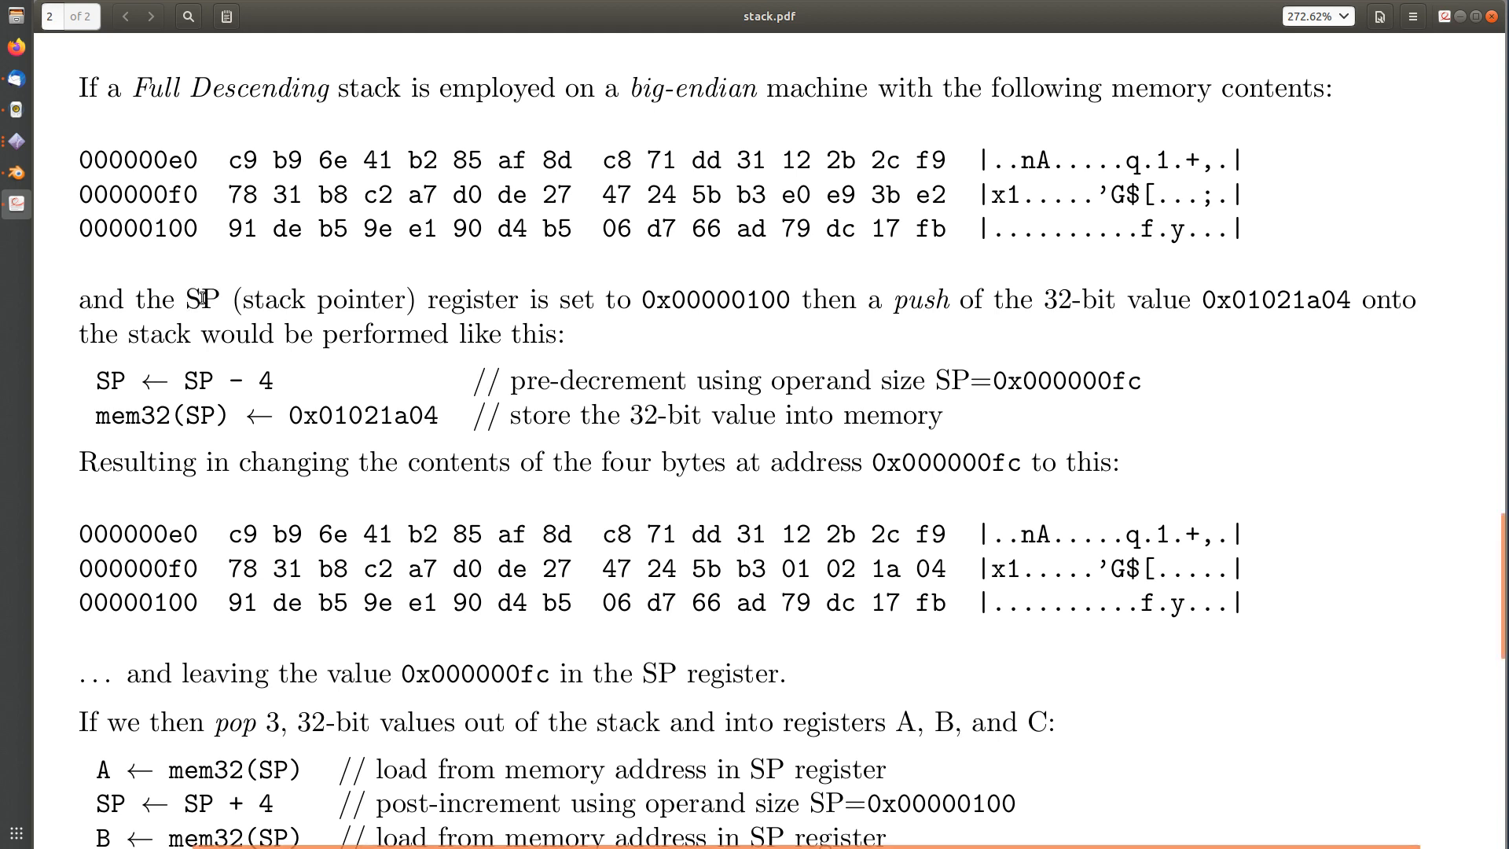
pyautogui.moveTo(182, 299); pyautogui.dragTo(518, 299)
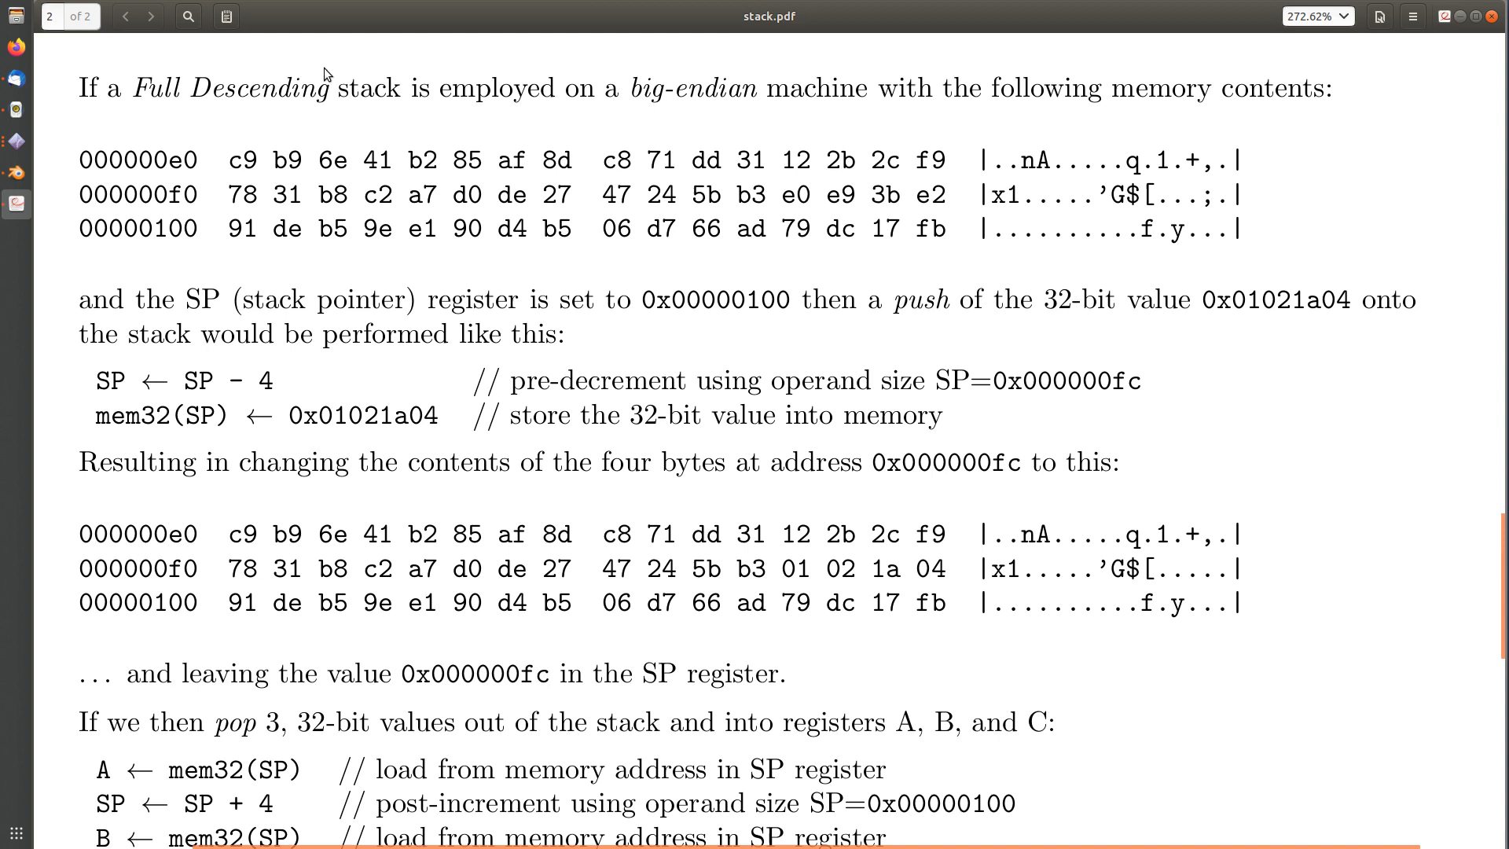
pyautogui.doubleClick(714, 299)
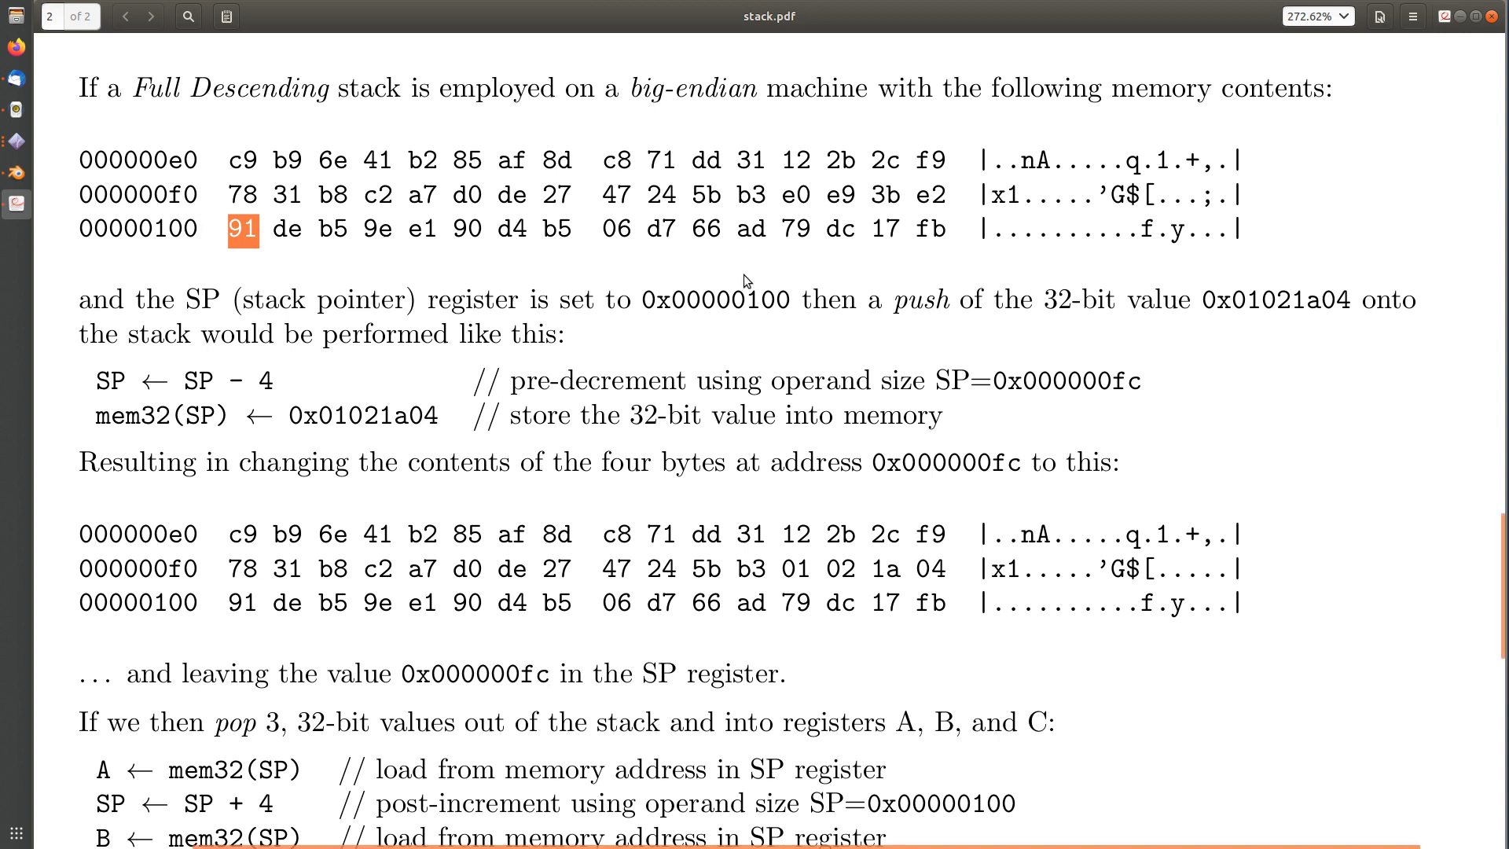
pyautogui.moveTo(893, 297)
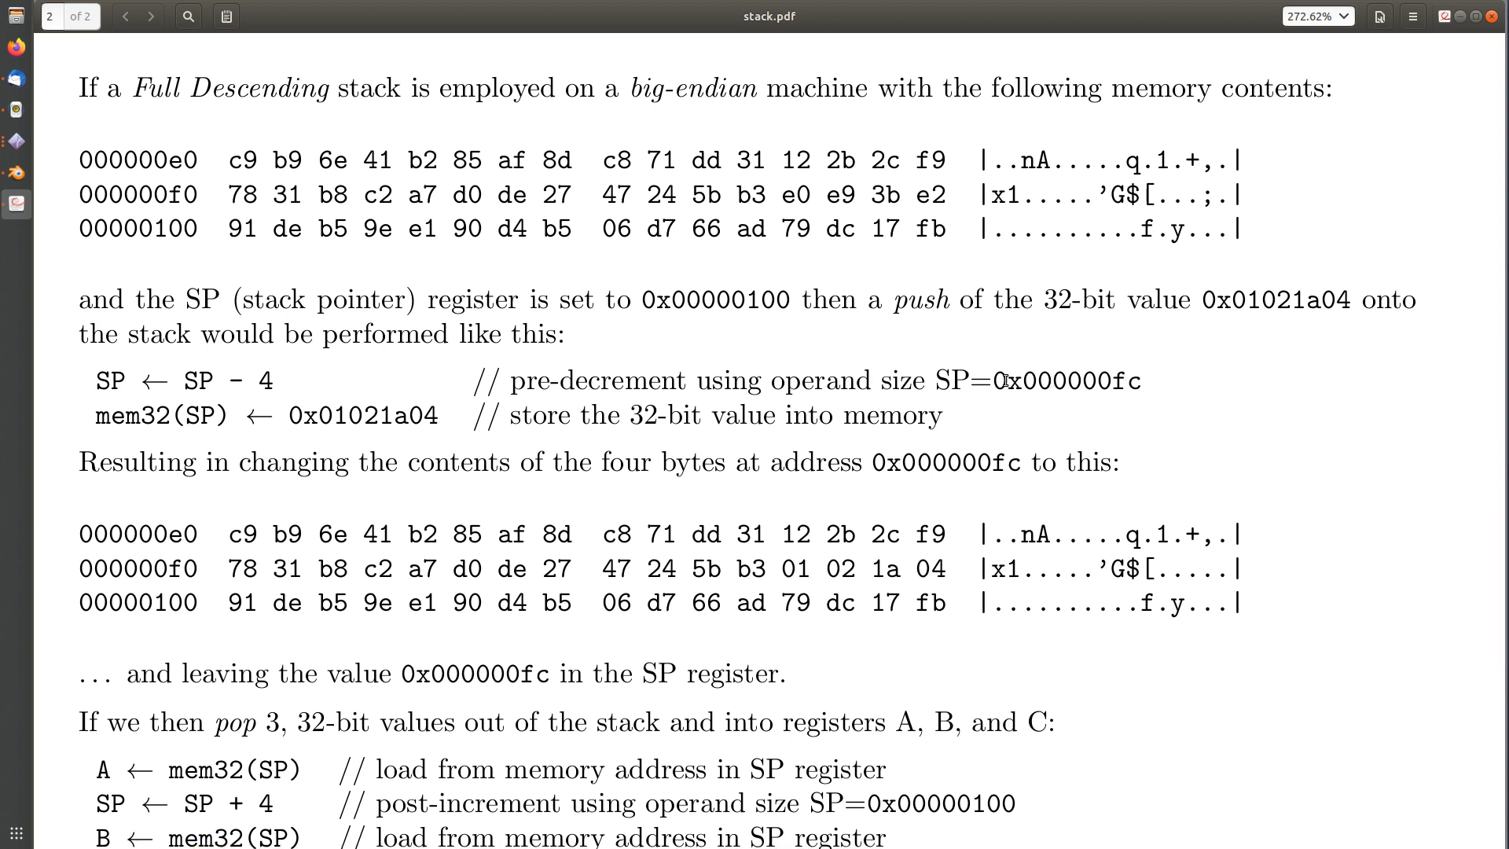
# Mark the decremented SP value and the overwritten address 0x000000fc
pyautogui.moveTo(1008, 380); pyautogui.dragTo(1135, 381)
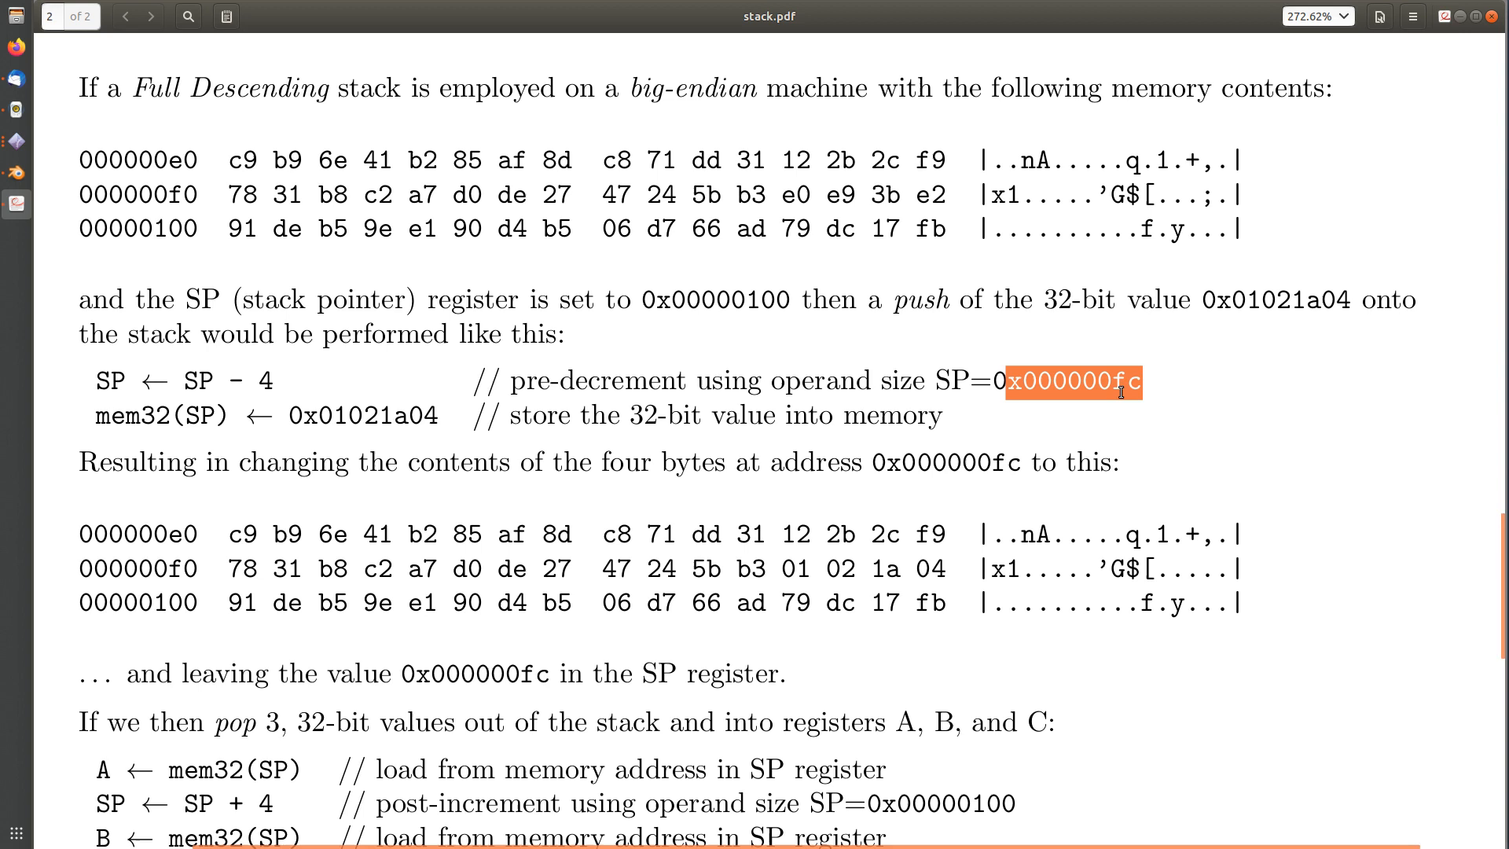
pyautogui.moveTo(1028, 426)
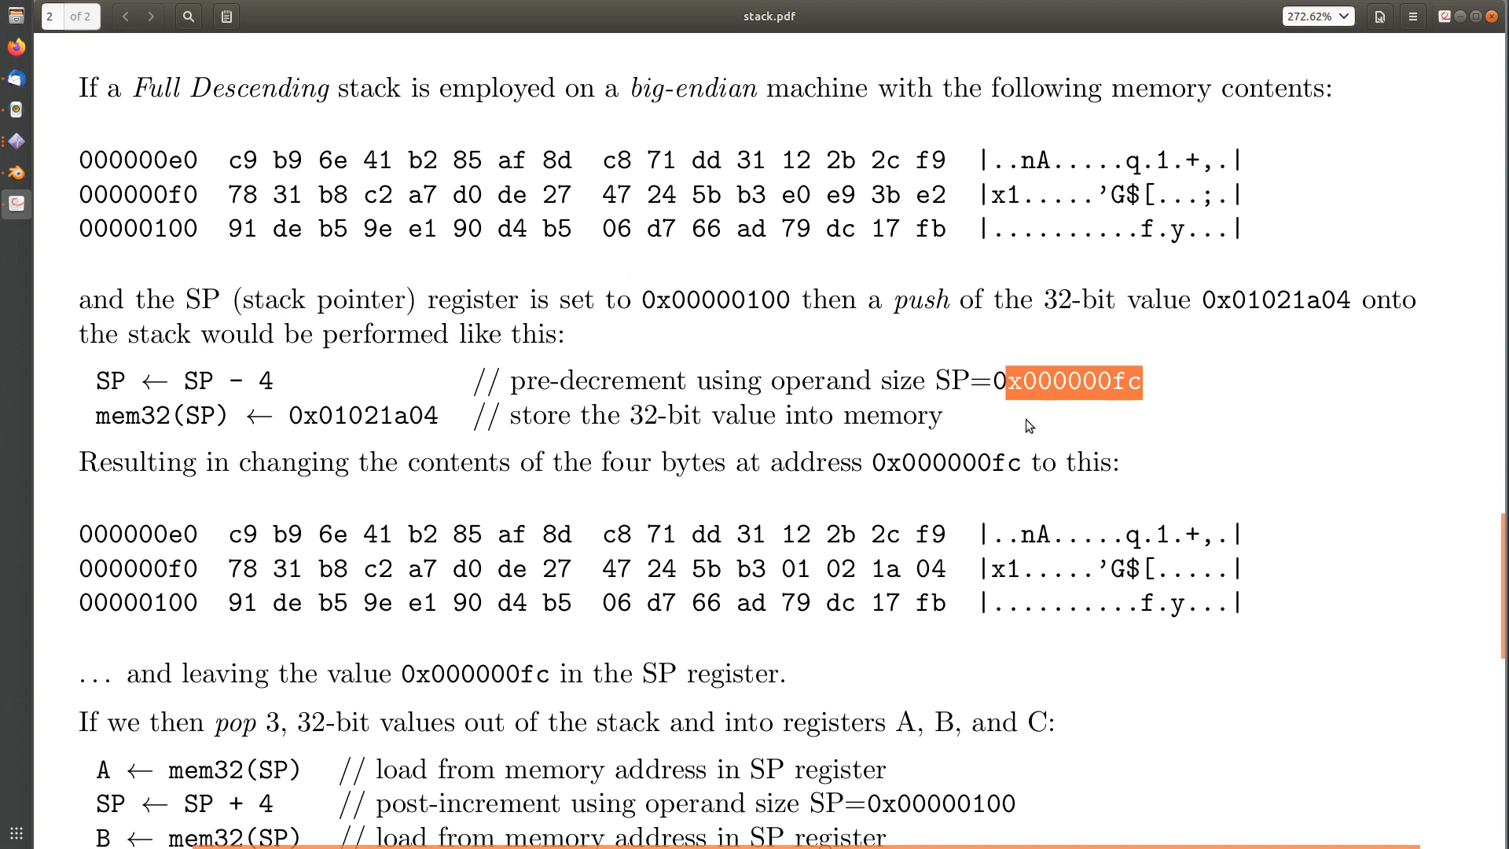
pyautogui.moveTo(172, 415)
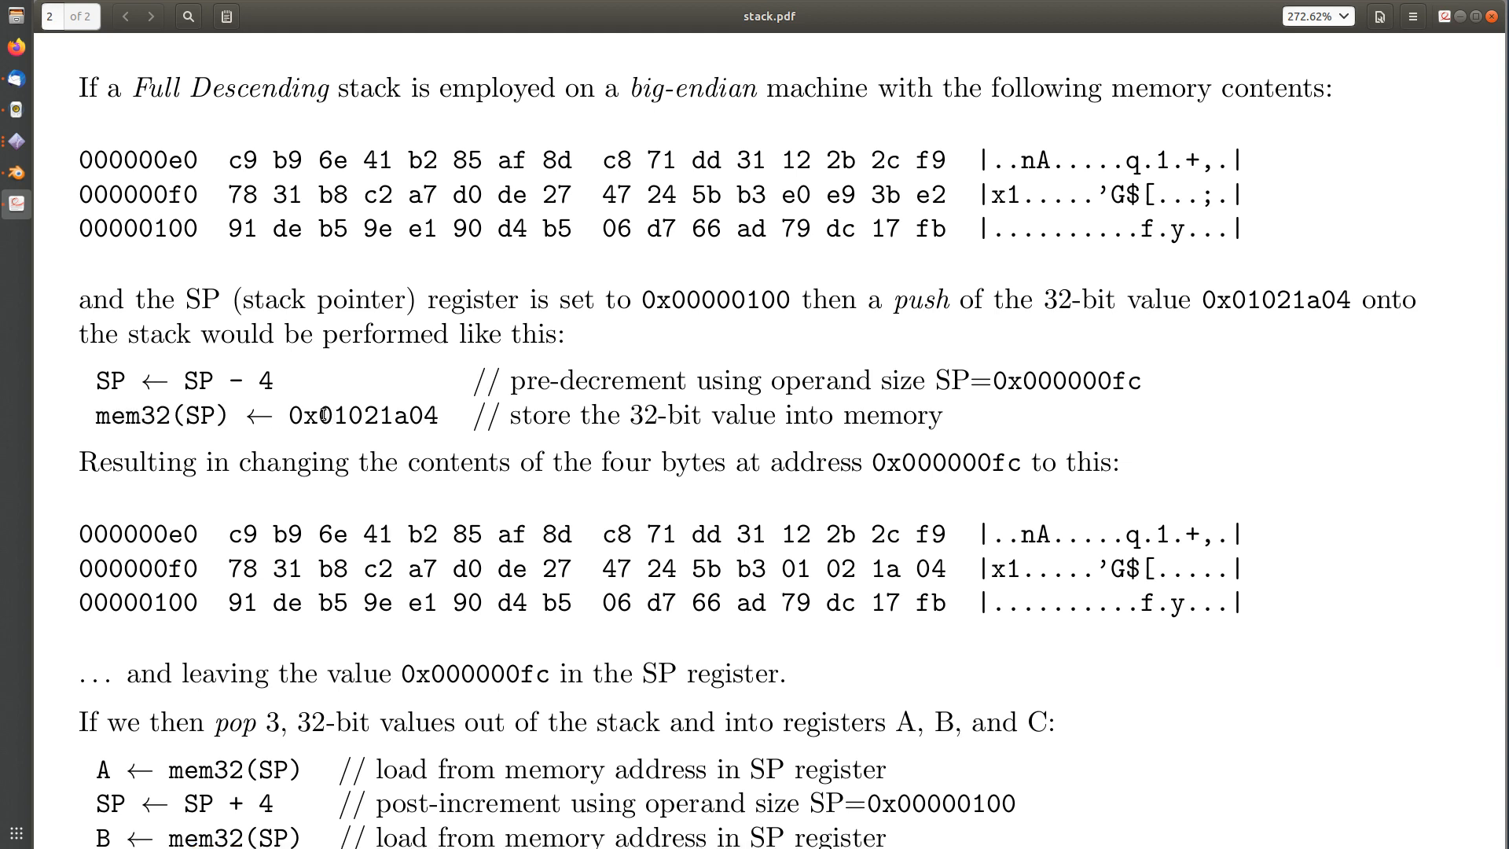
pyautogui.doubleClick(376, 415)
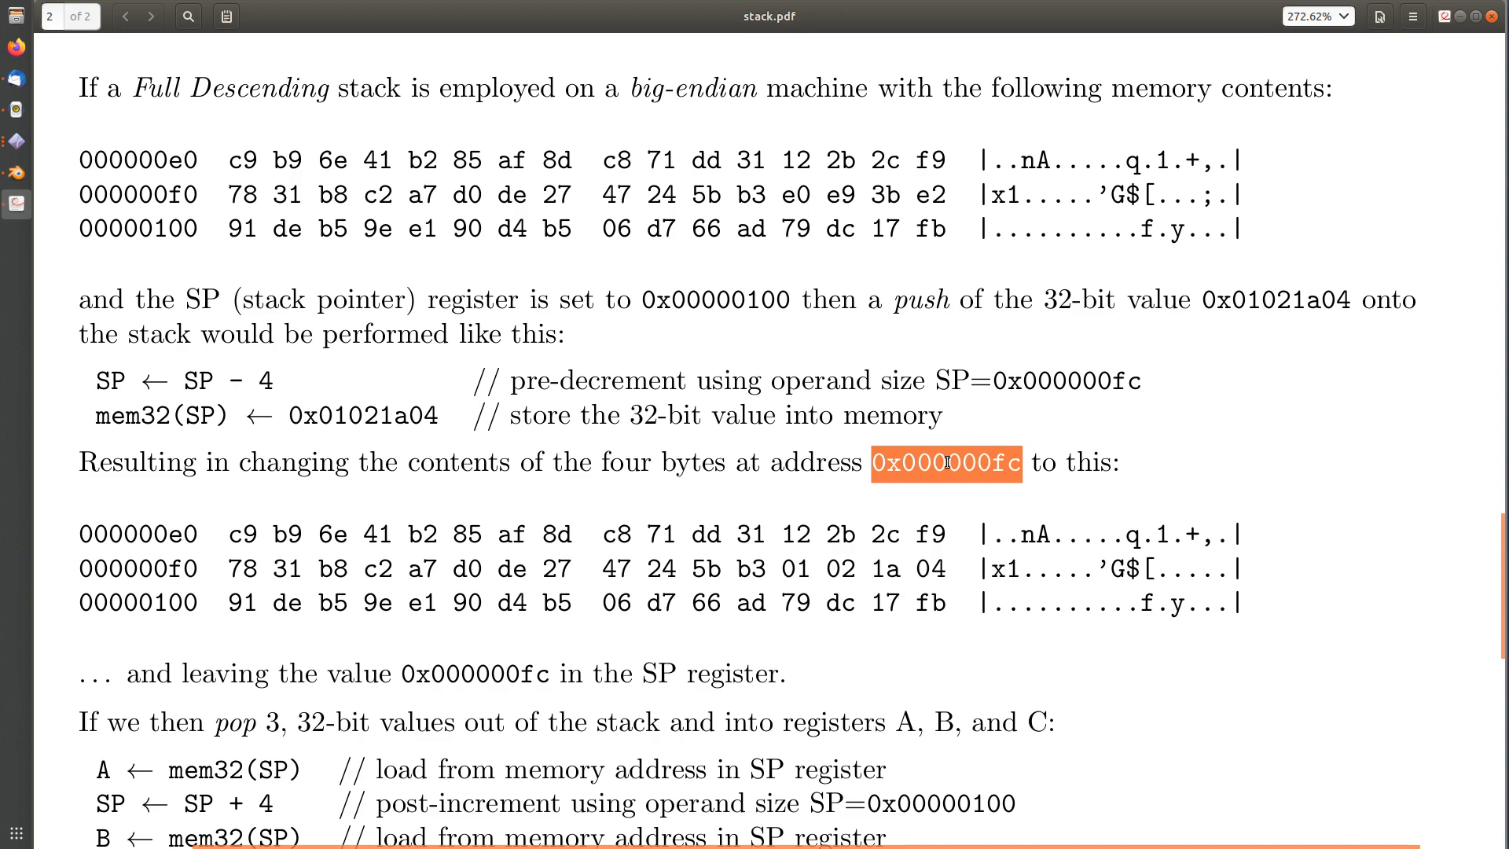
pyautogui.scroll(-3)
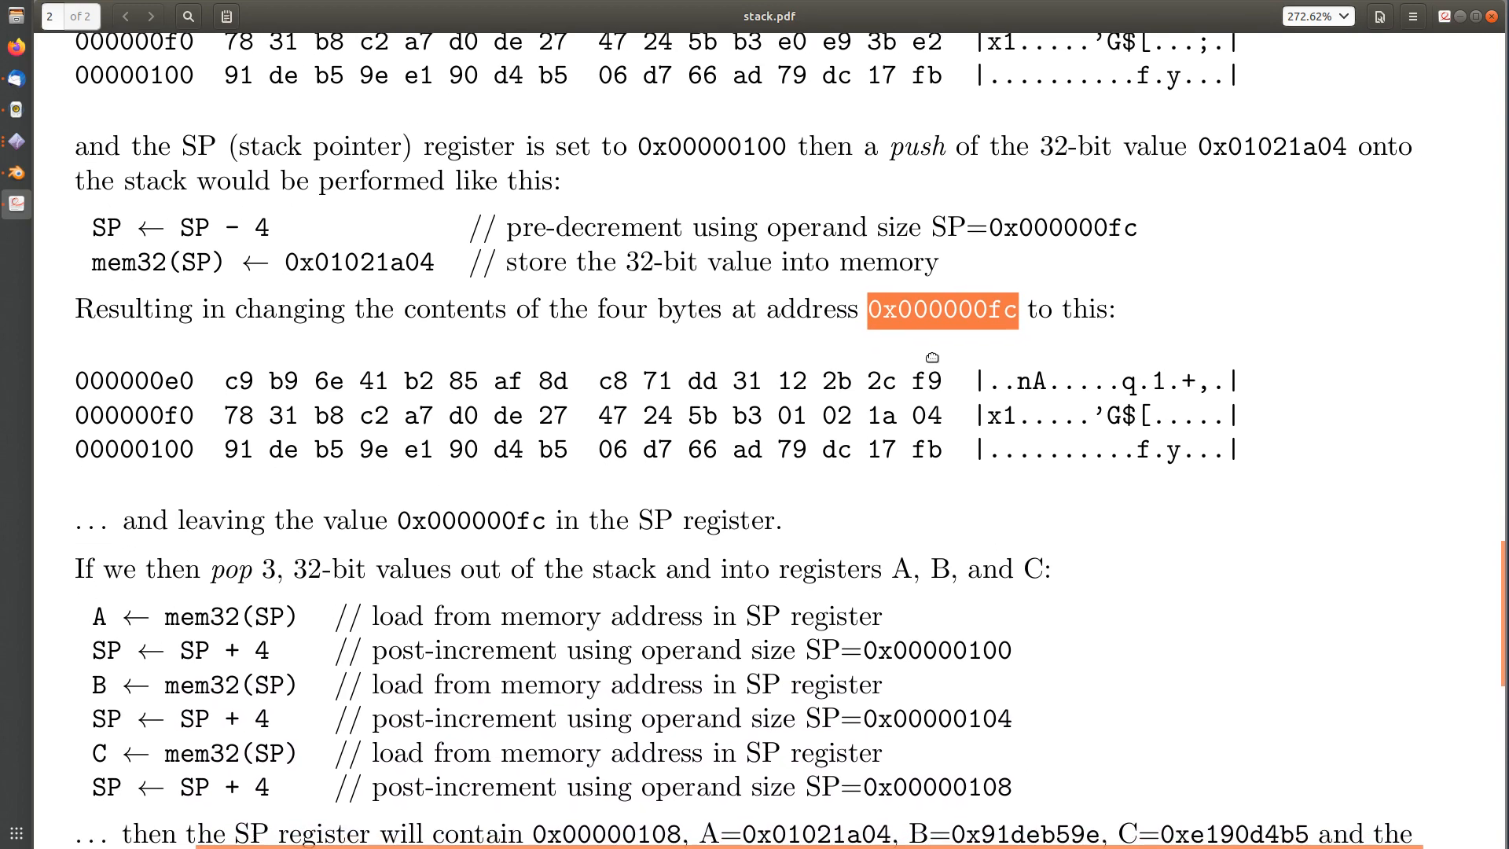
pyautogui.scroll(-3)
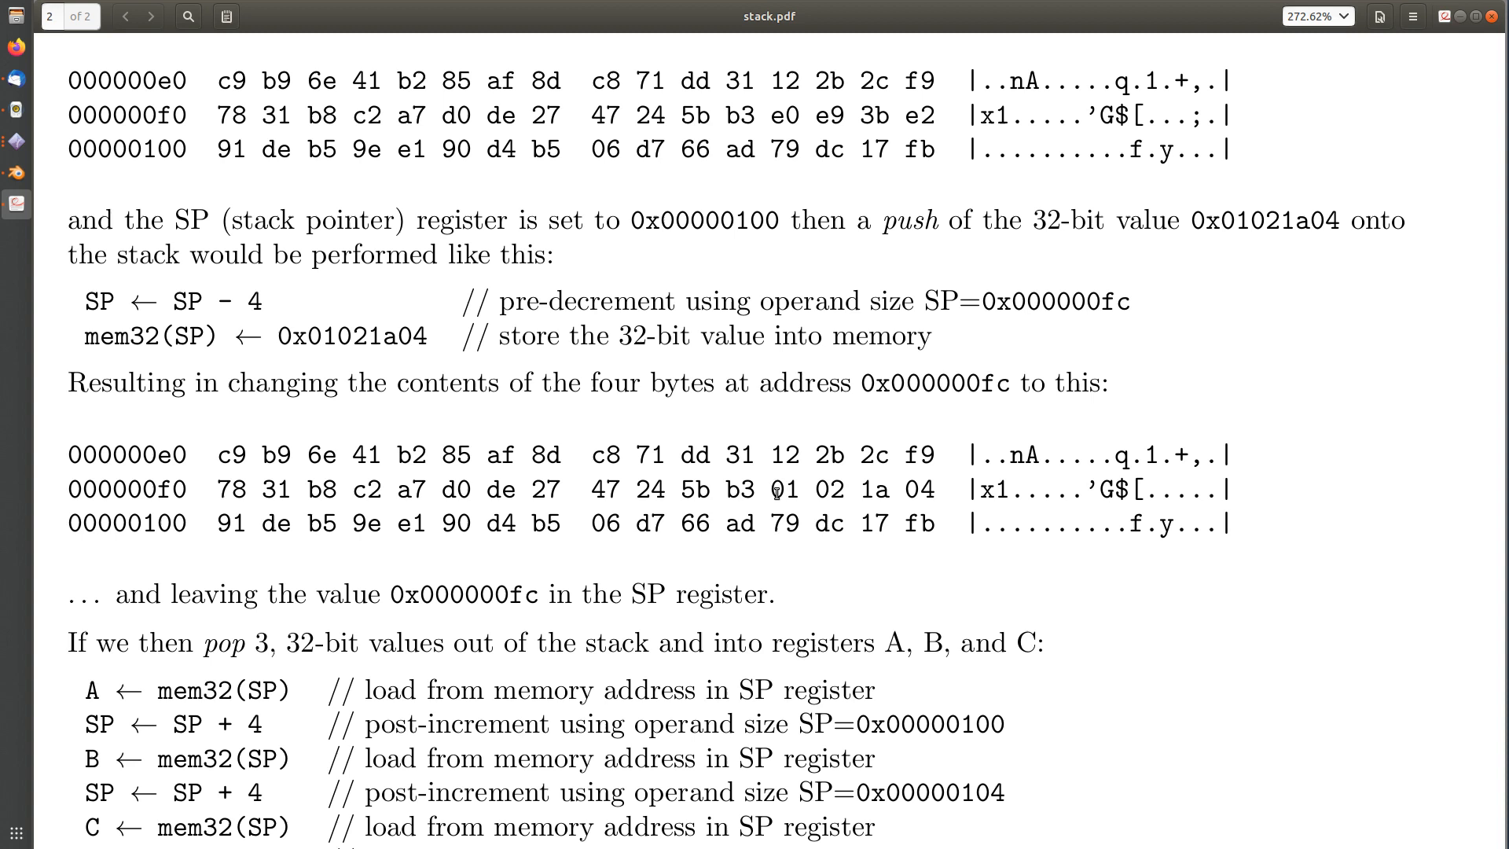
pyautogui.moveTo(770, 491); pyautogui.dragTo(934, 490)
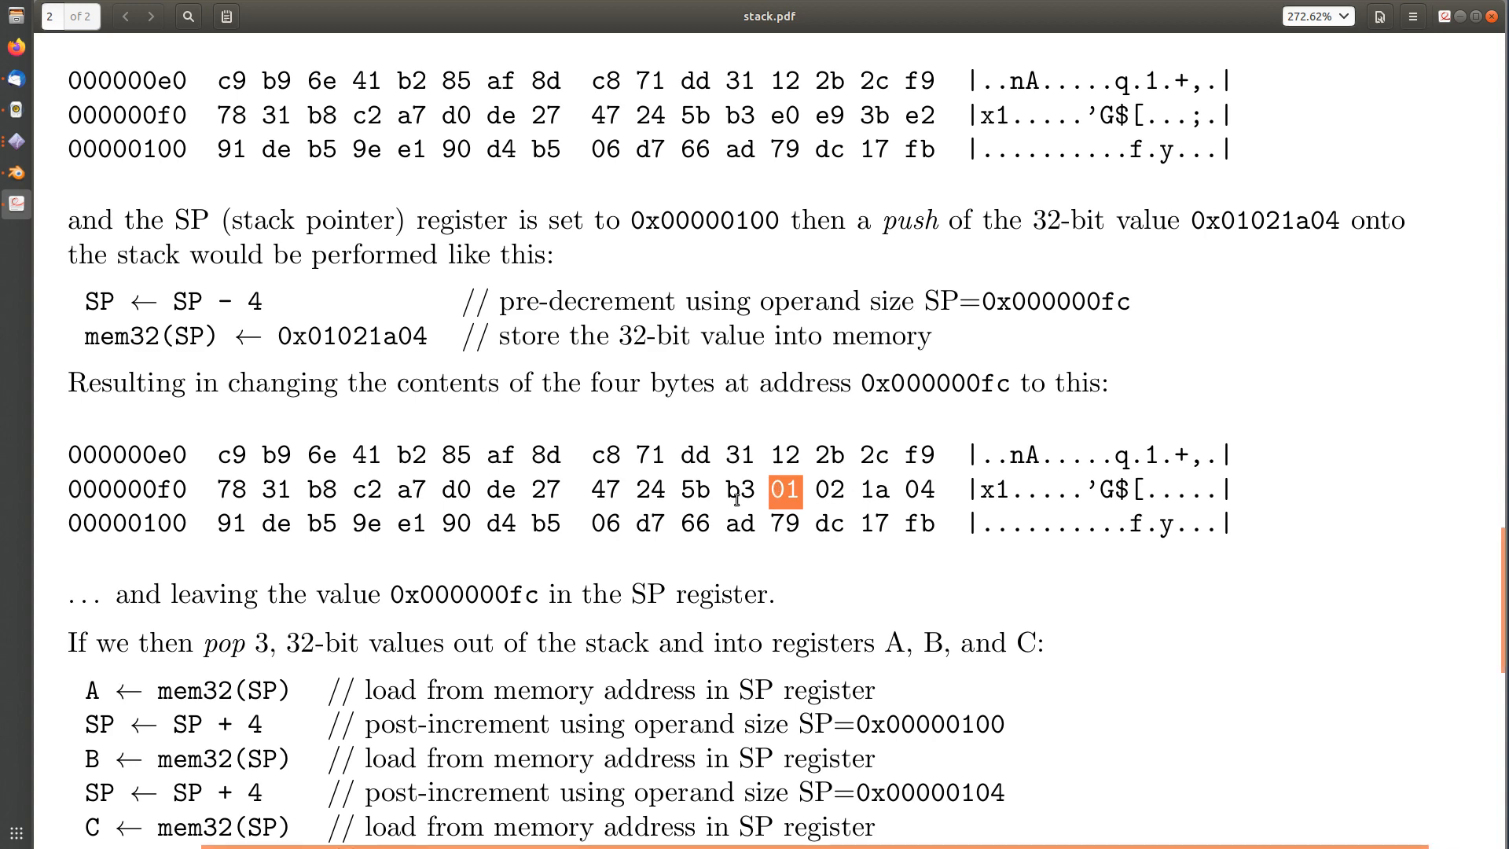
pyautogui.scroll(-3)
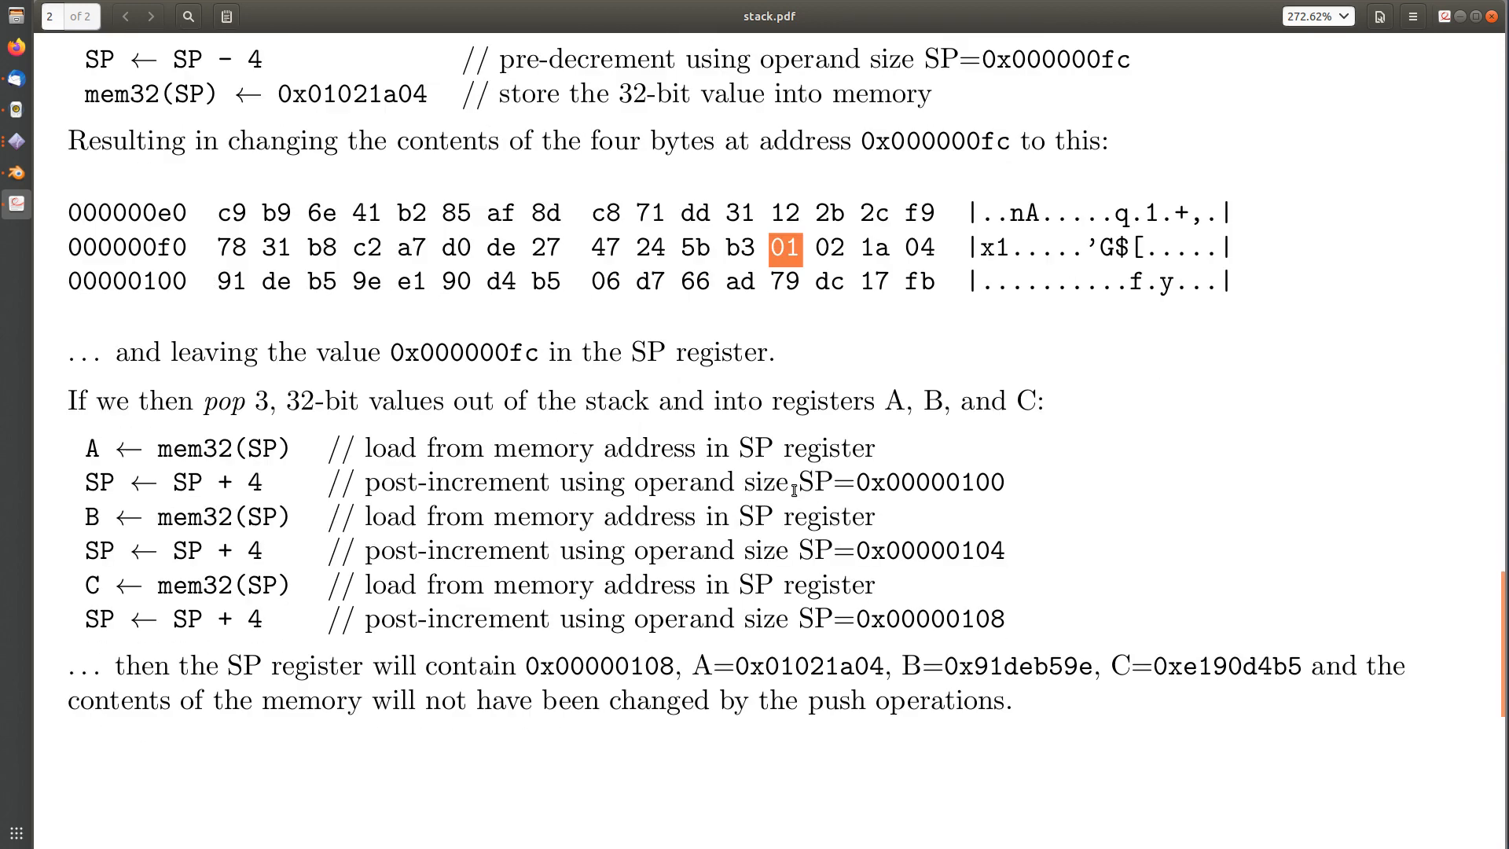
pyautogui.scroll(-3)
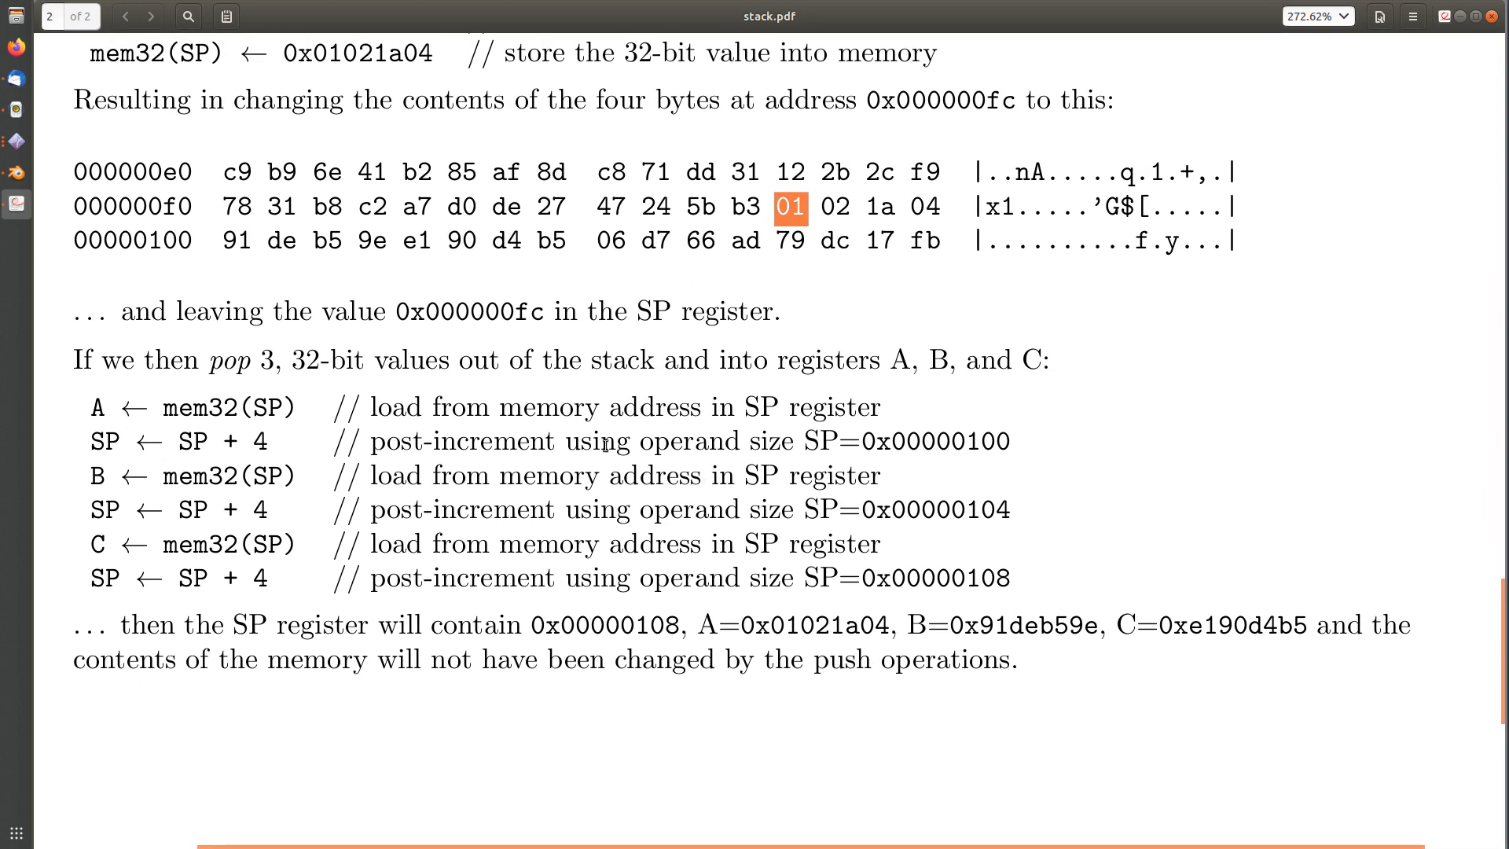
pyautogui.moveTo(217, 363)
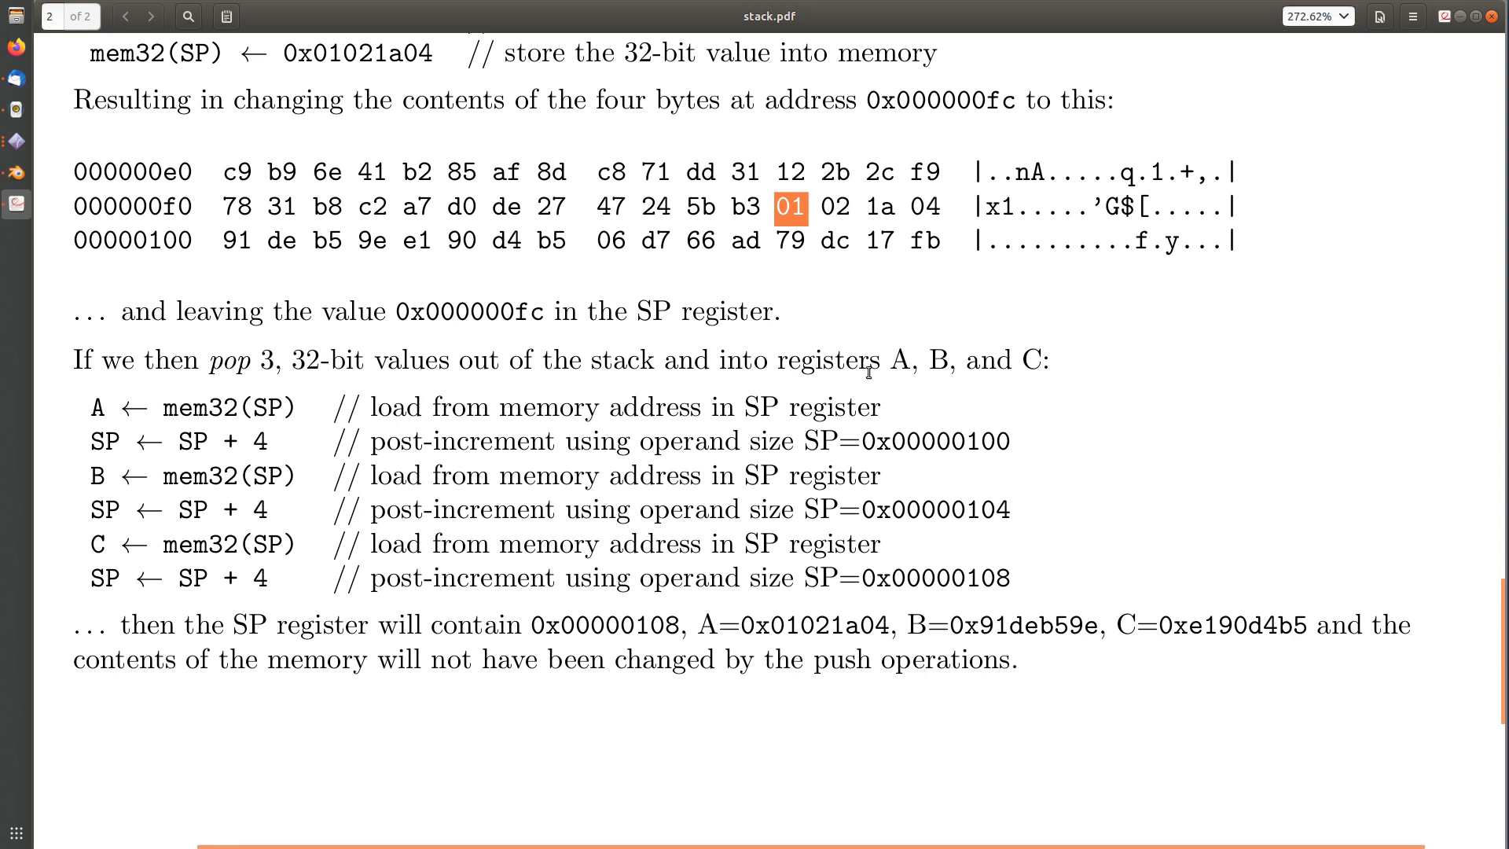
pyautogui.moveTo(948, 363)
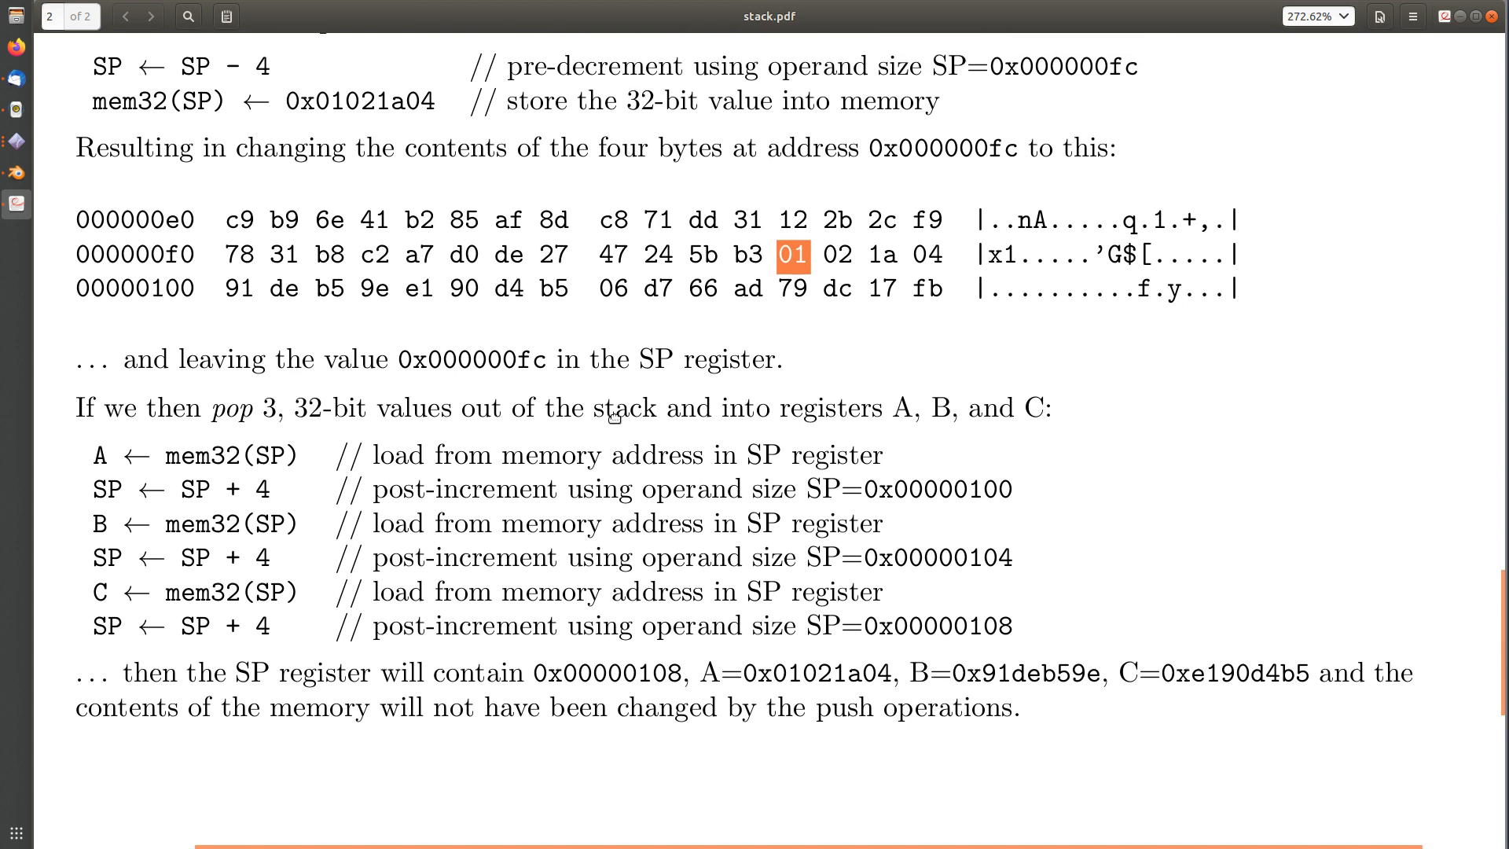
pyautogui.moveTo(509, 67); pyautogui.dragTo(923, 67)
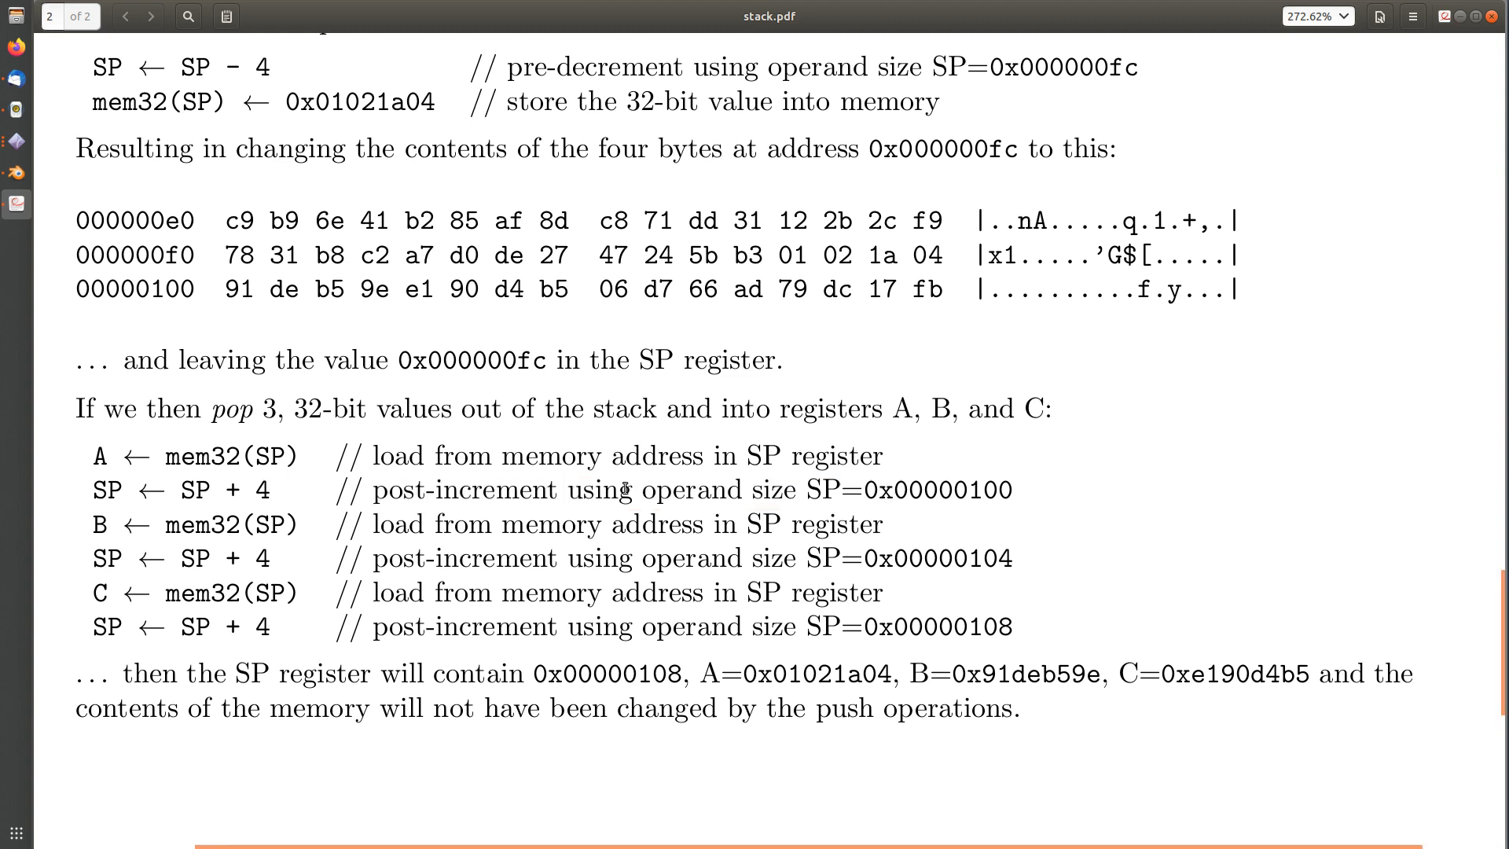
pyautogui.moveTo(85, 457)
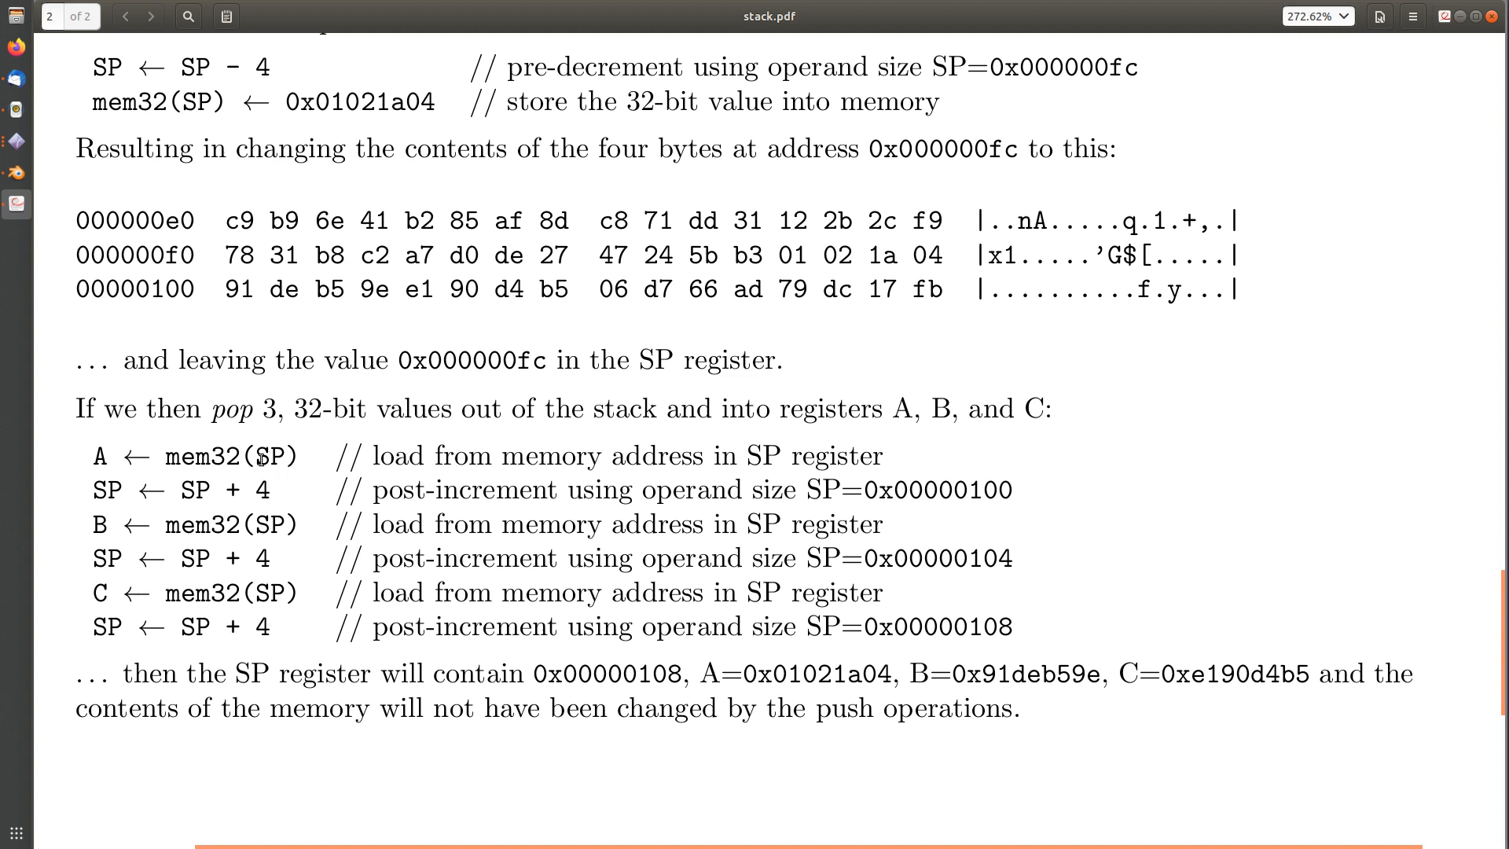
pyautogui.doubleClick(791, 256)
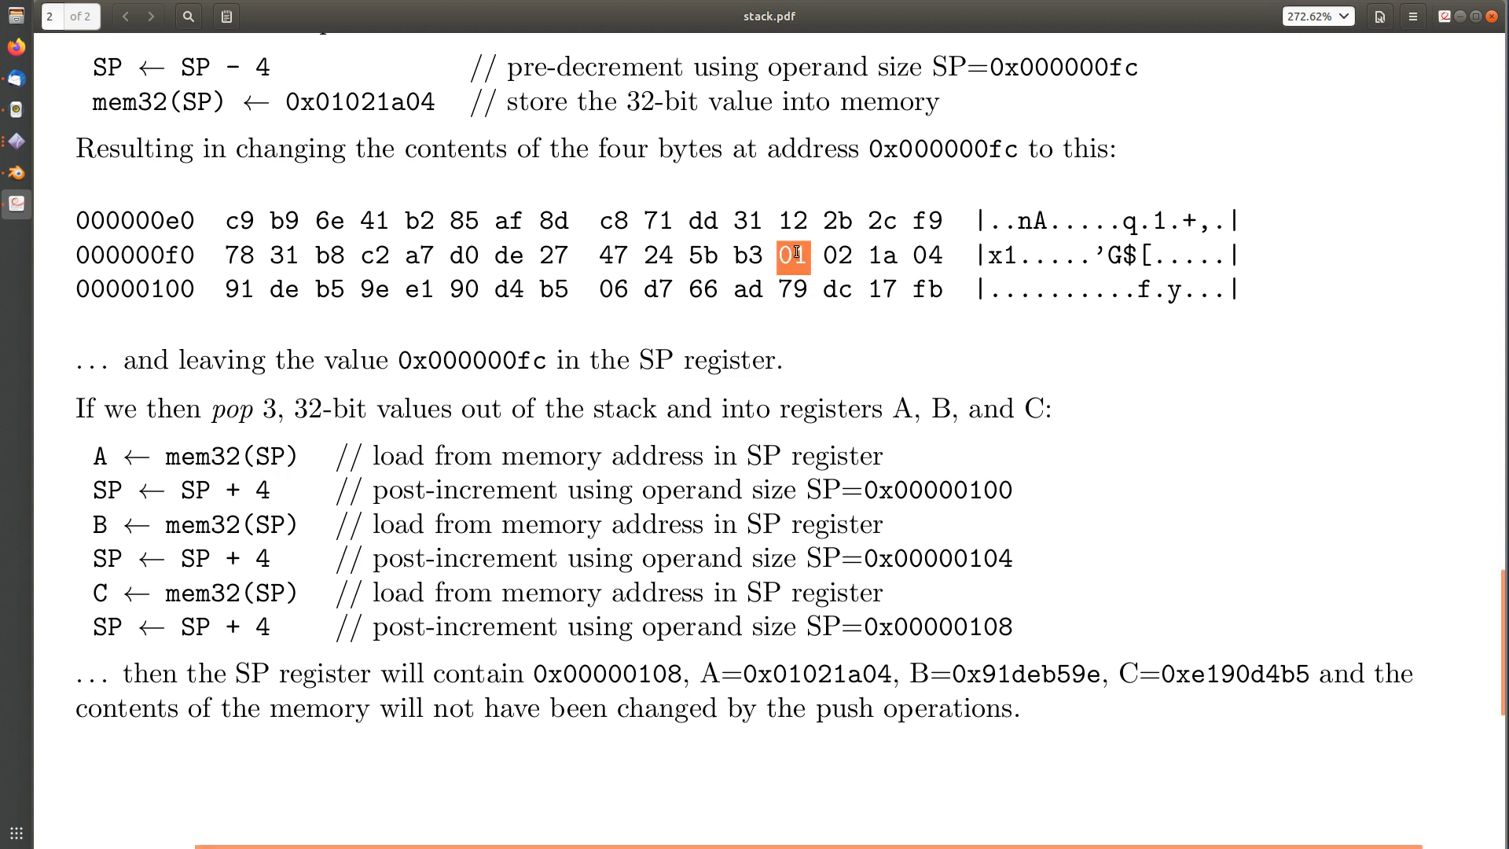
pyautogui.moveTo(794, 256); pyautogui.dragTo(925, 257)
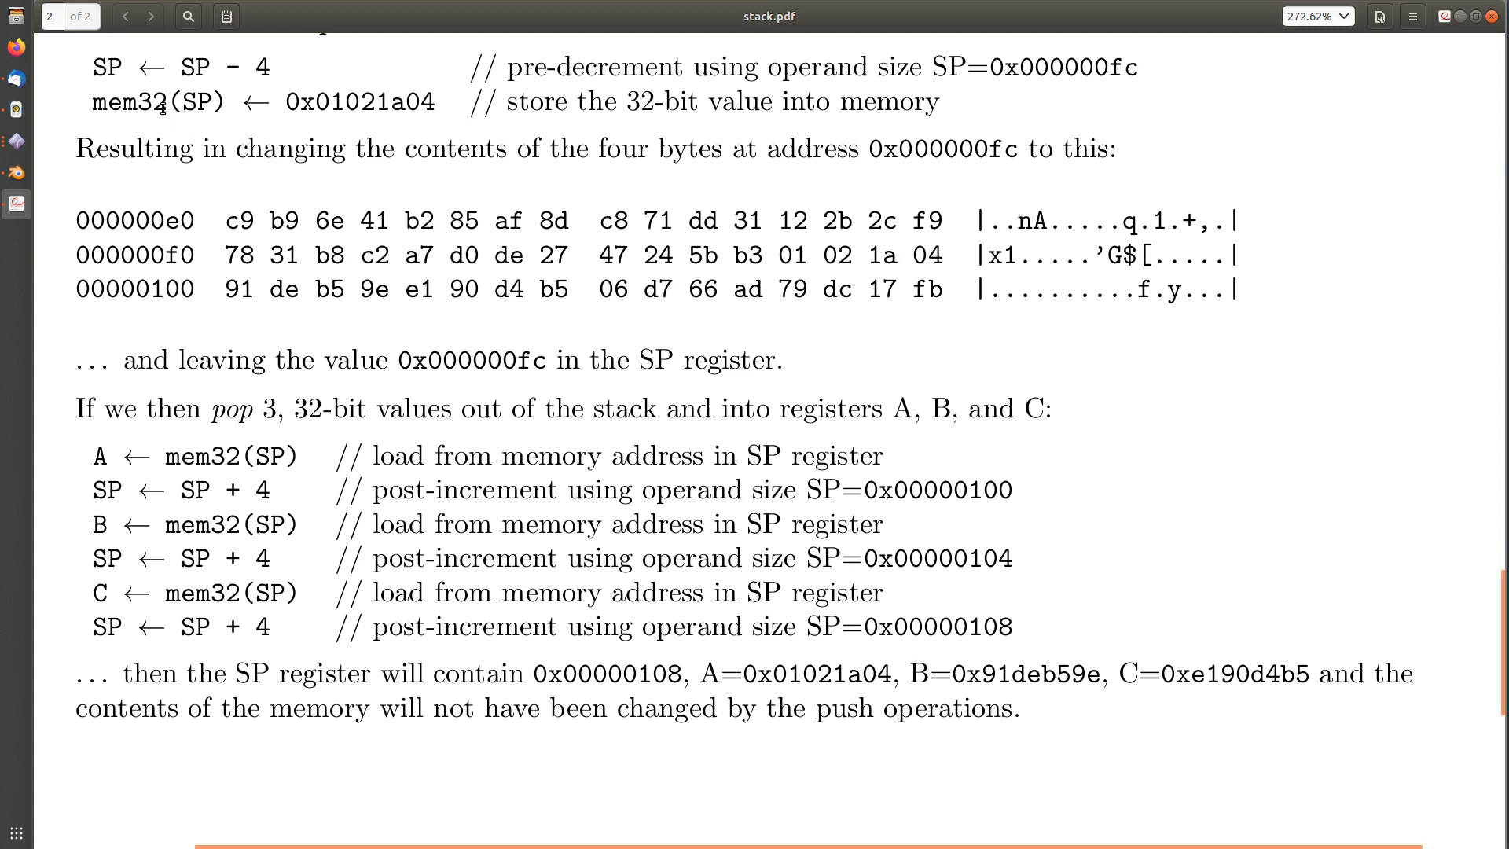
pyautogui.doubleClick(231, 456)
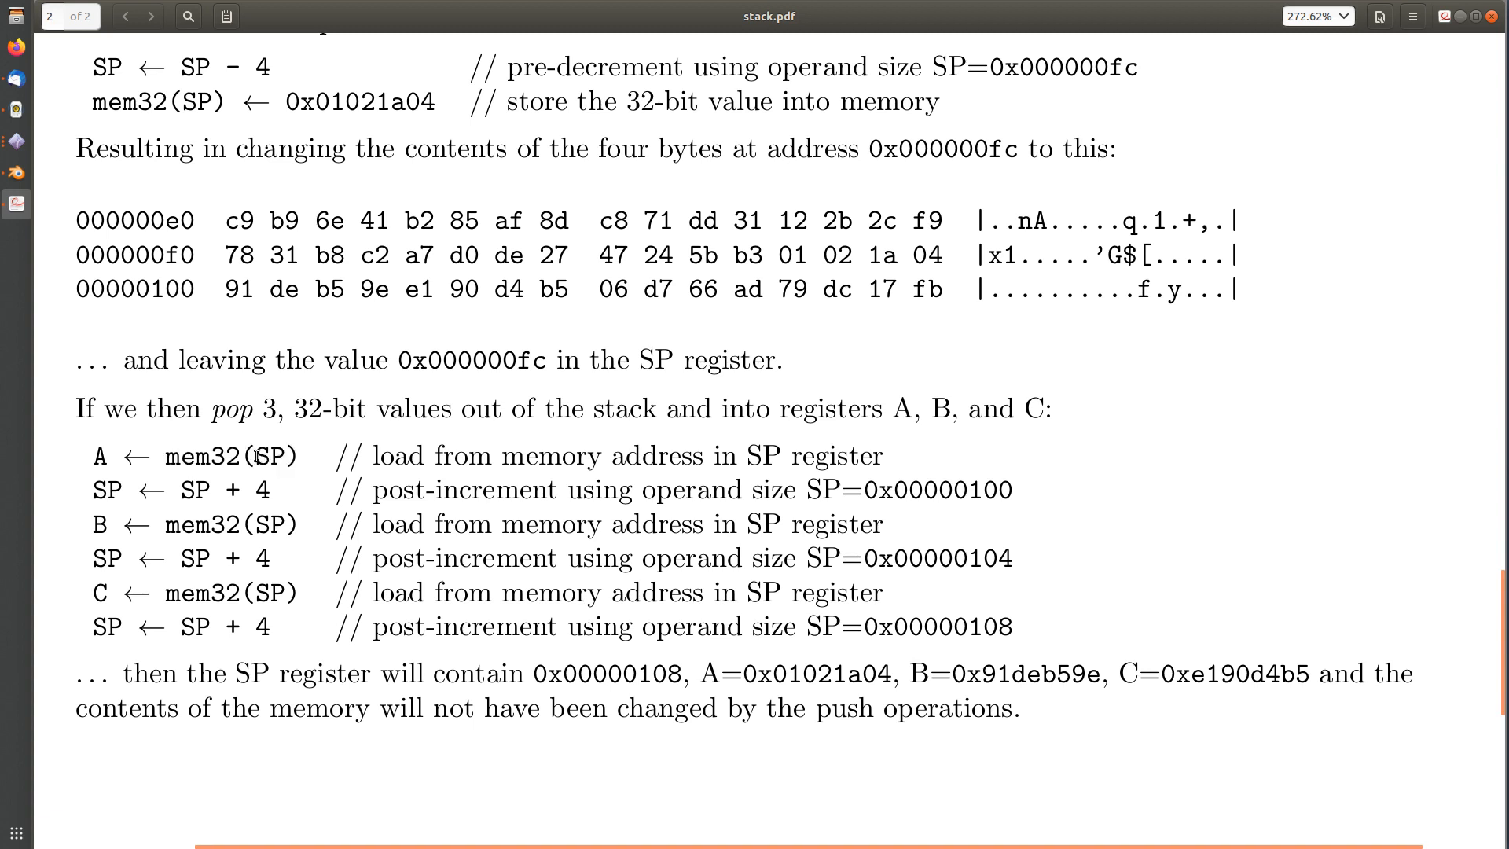
pyautogui.doubleClick(274, 456)
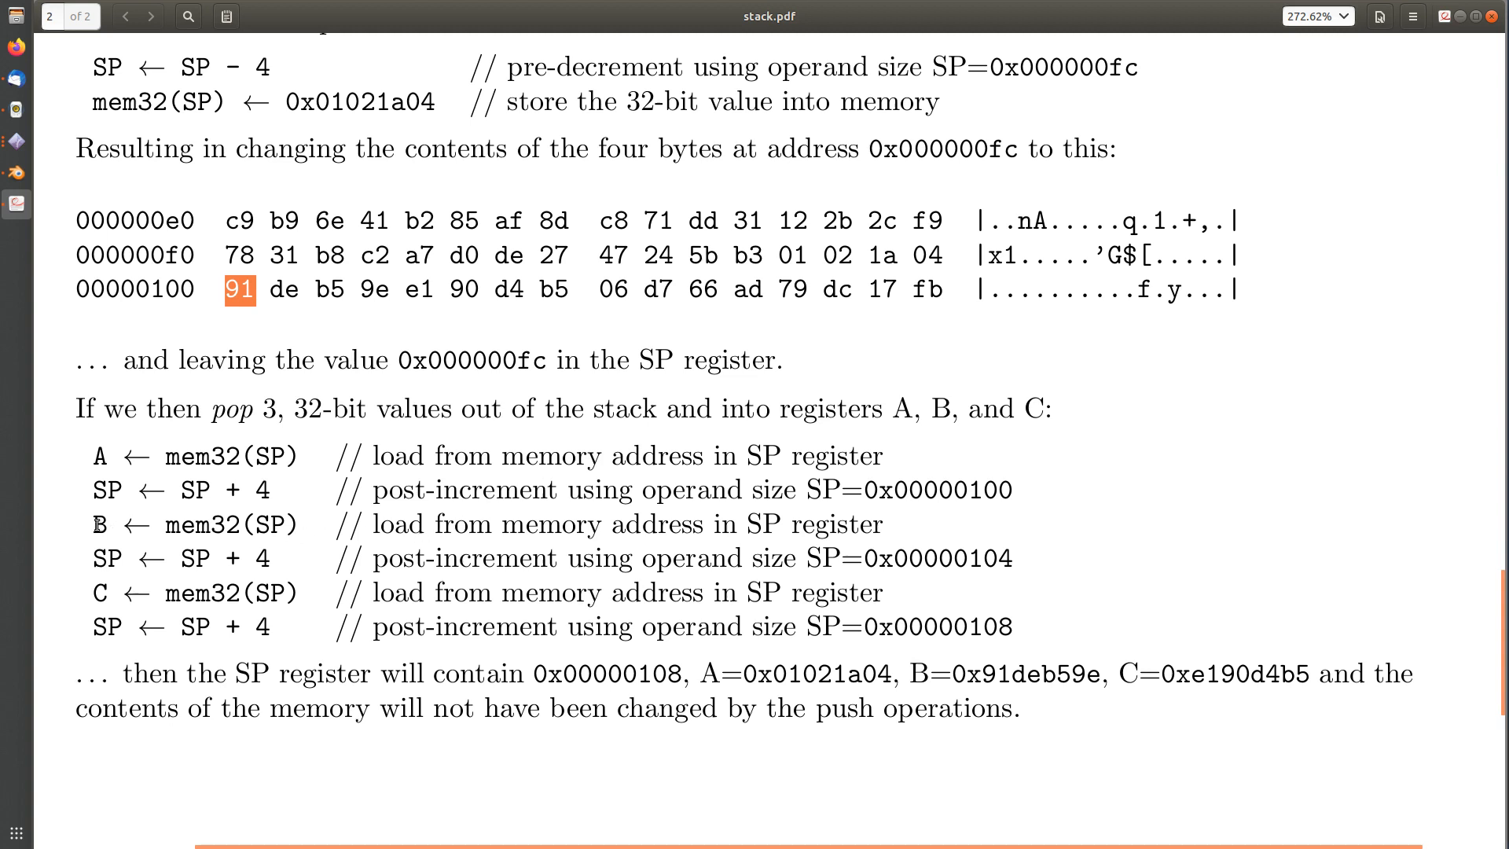
pyautogui.moveTo(91, 525); pyautogui.dragTo(255, 558)
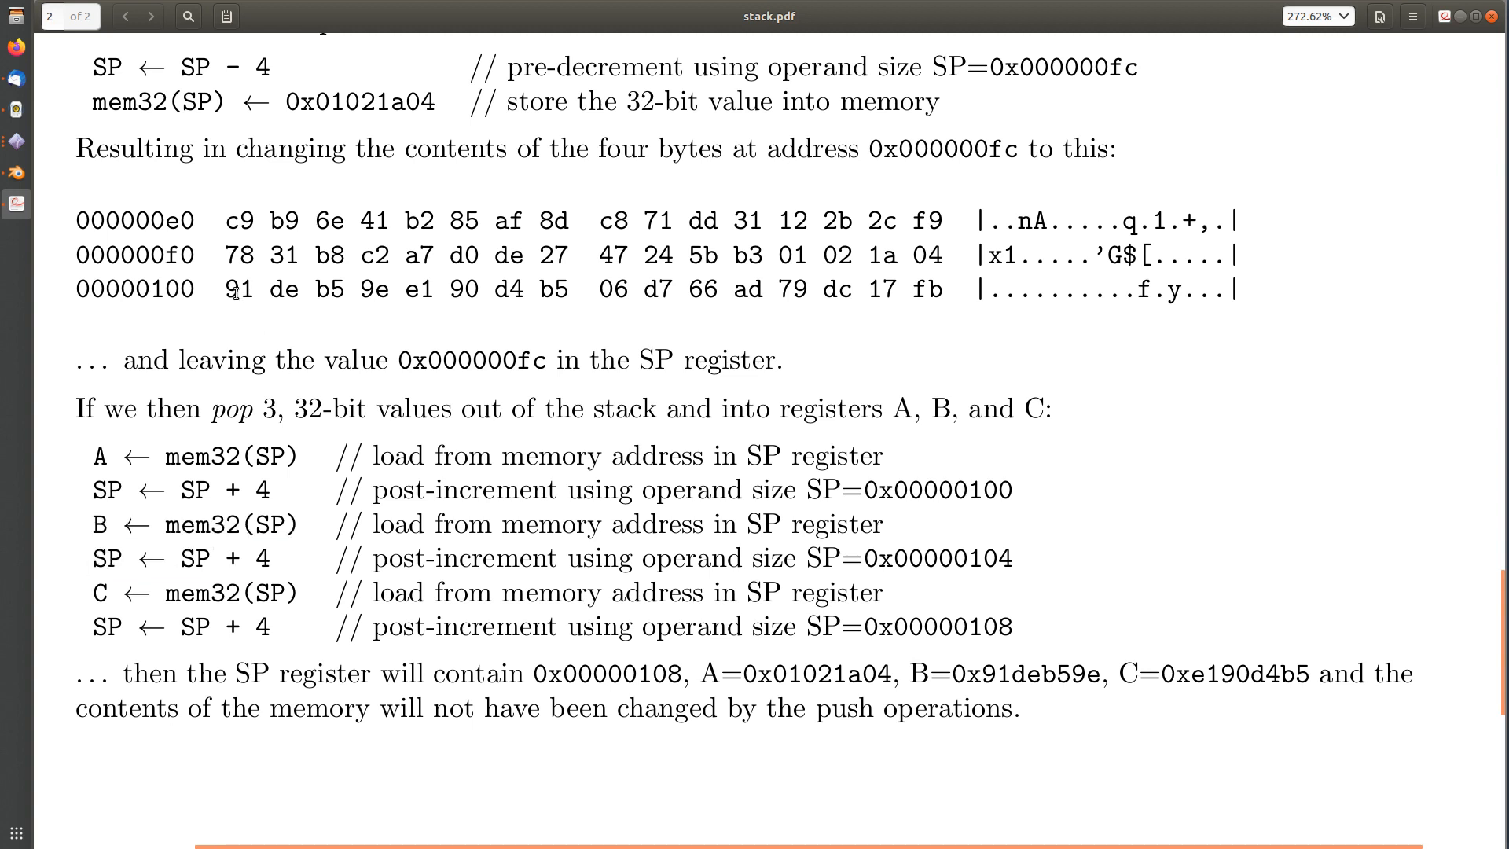
pyautogui.moveTo(223, 290); pyautogui.dragTo(390, 289)
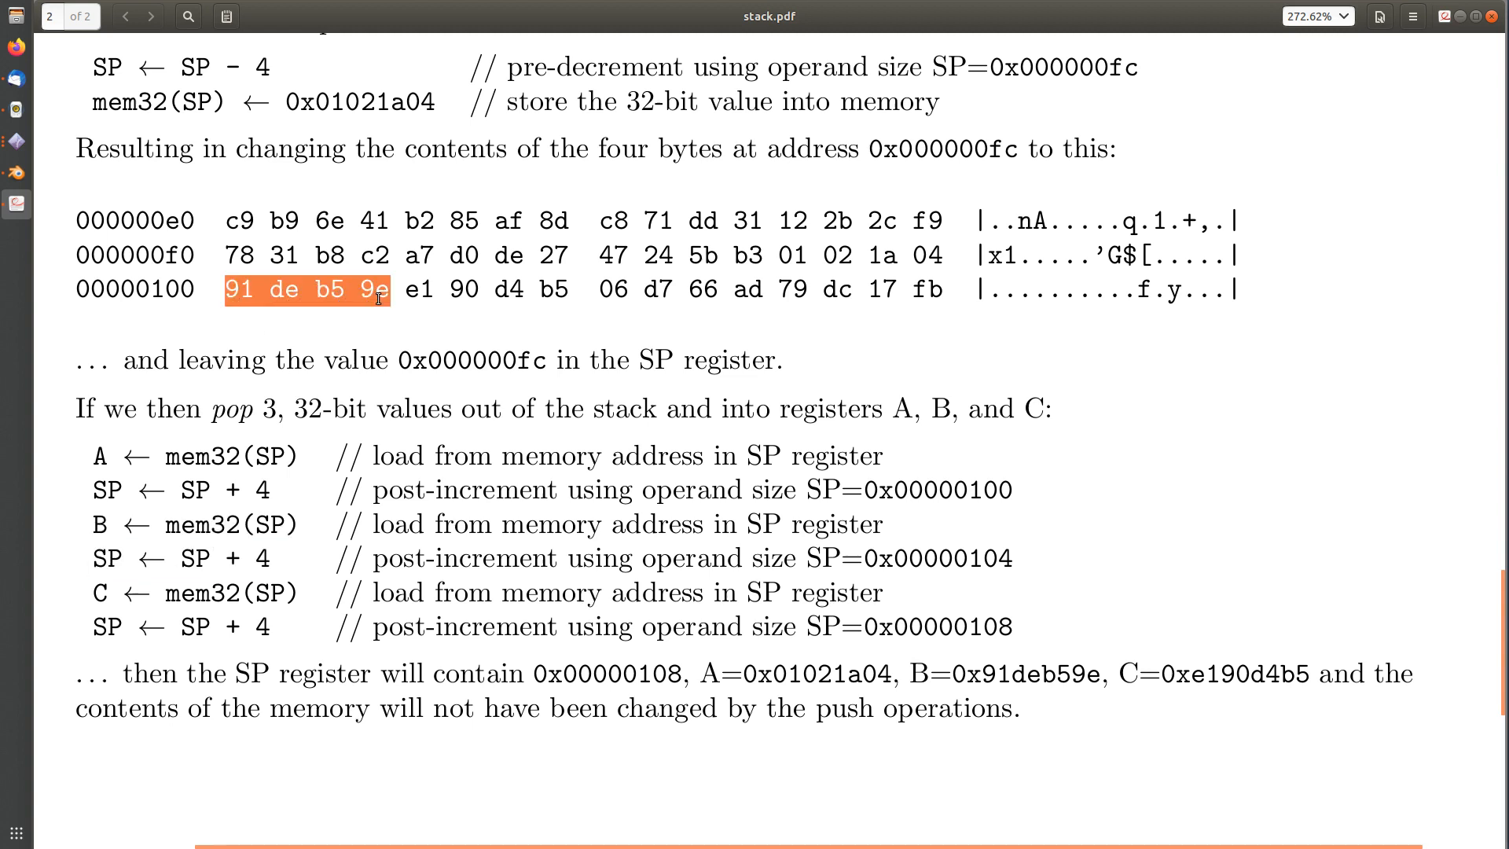
pyautogui.moveTo(206, 571)
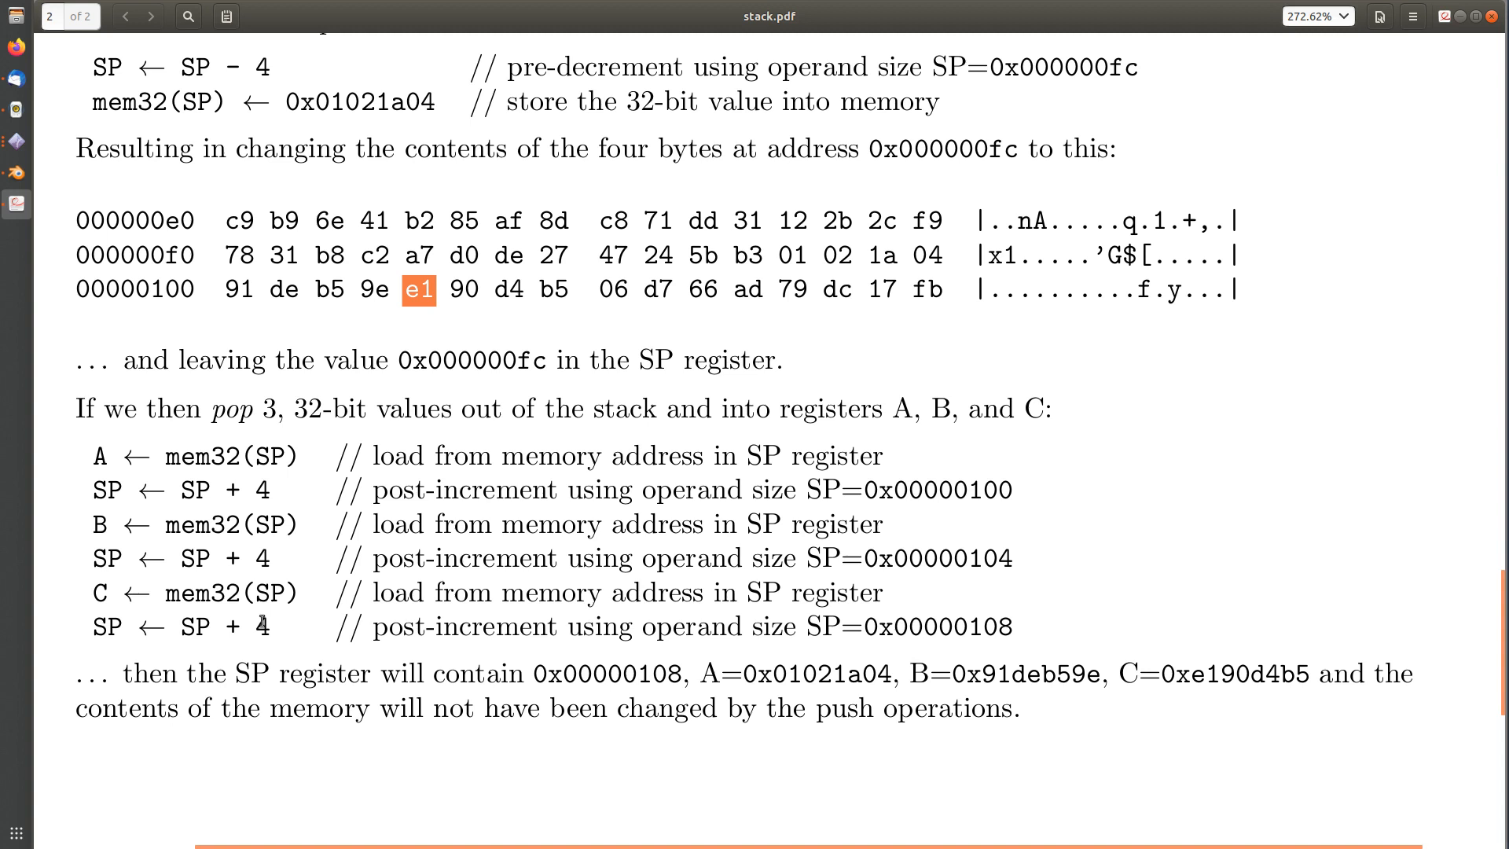
pyautogui.moveTo(126, 594)
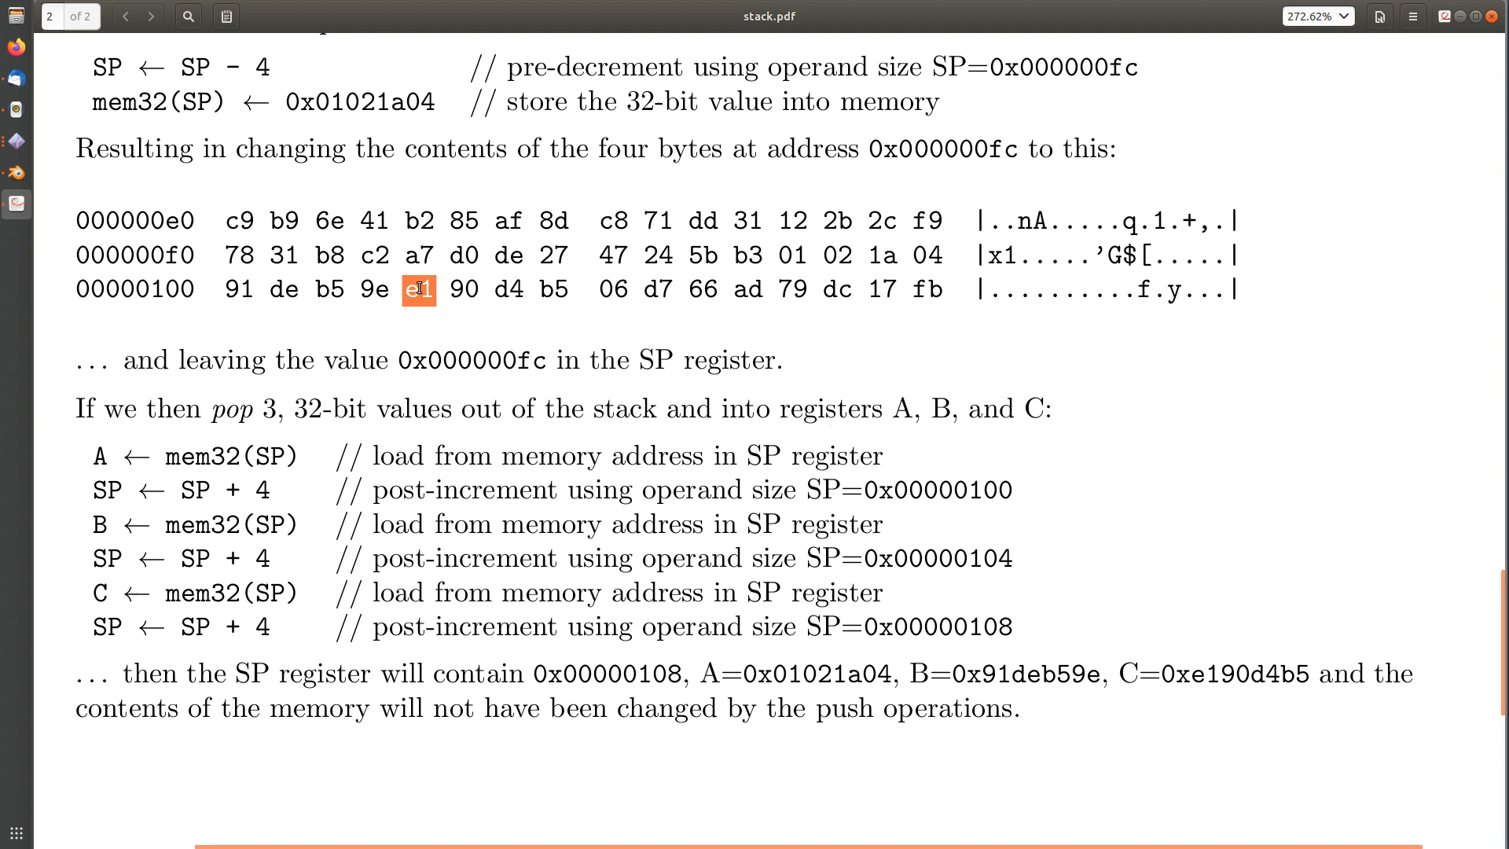
pyautogui.moveTo(418, 289); pyautogui.dragTo(568, 289)
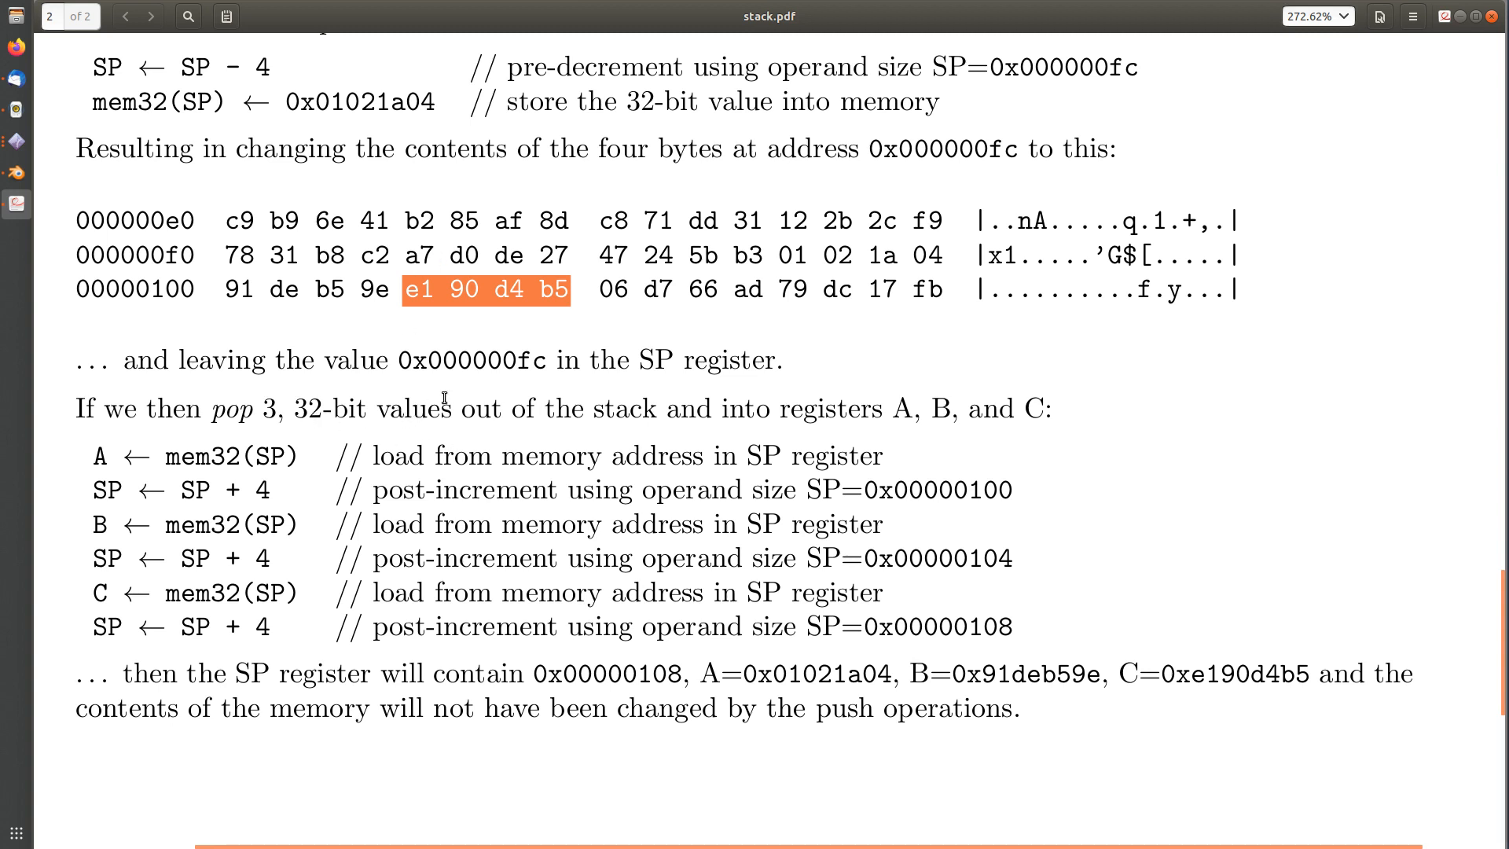
pyautogui.moveTo(476, 293)
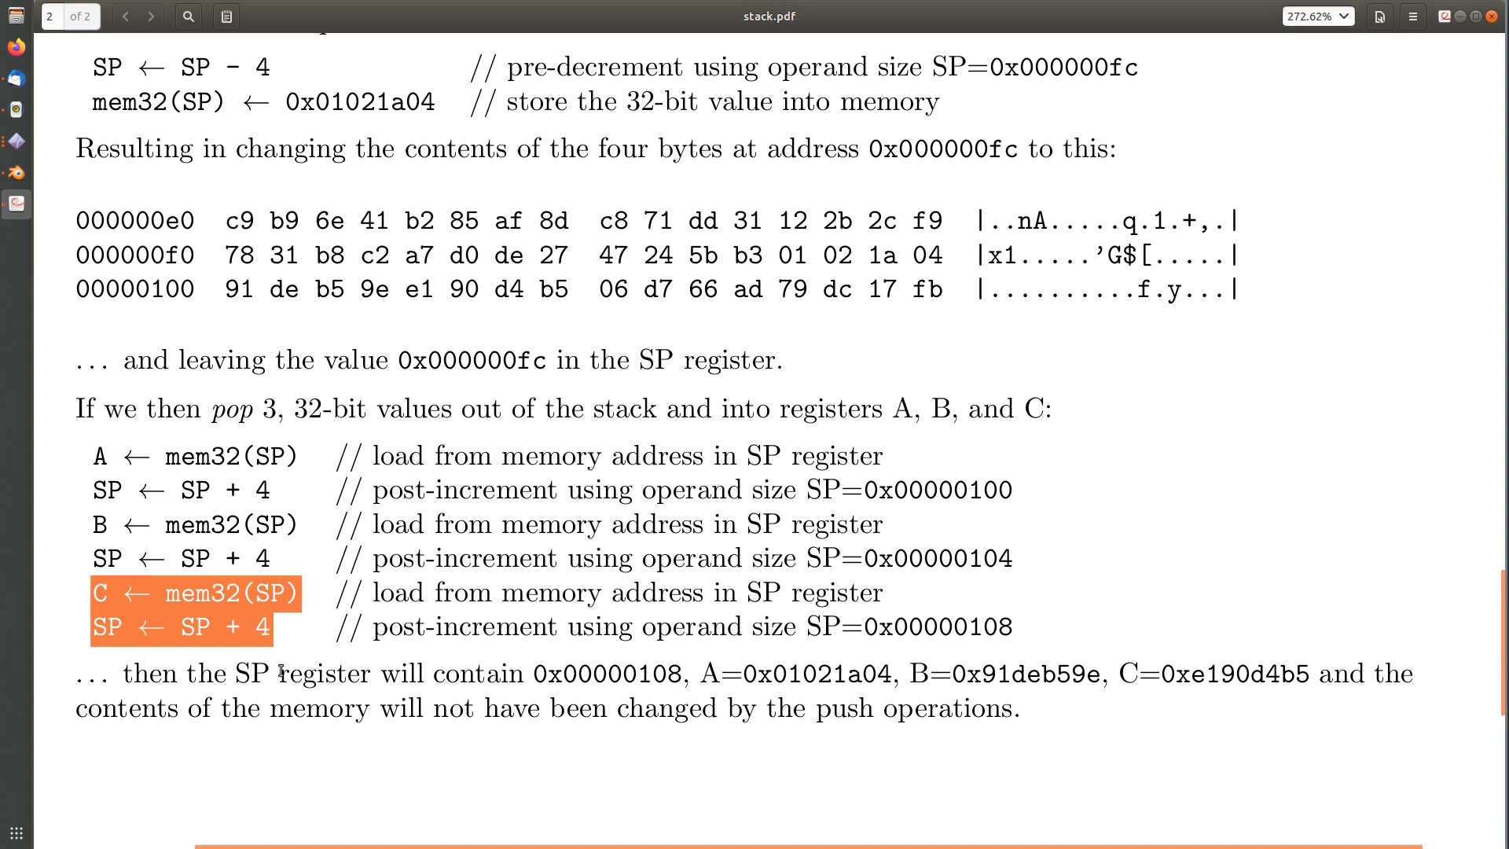
pyautogui.moveTo(626, 272)
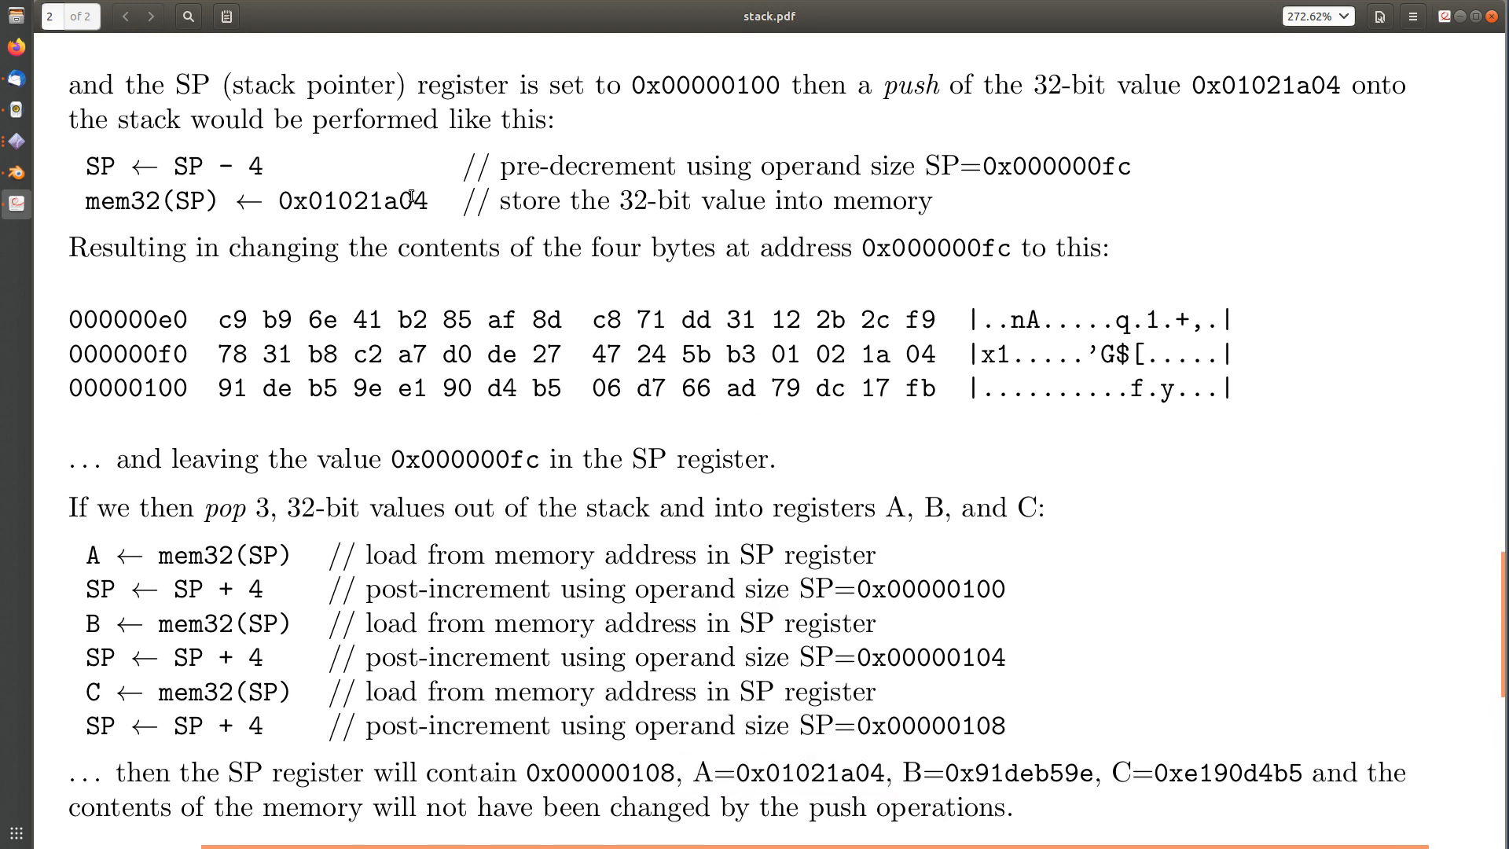
pyautogui.moveTo(785, 350)
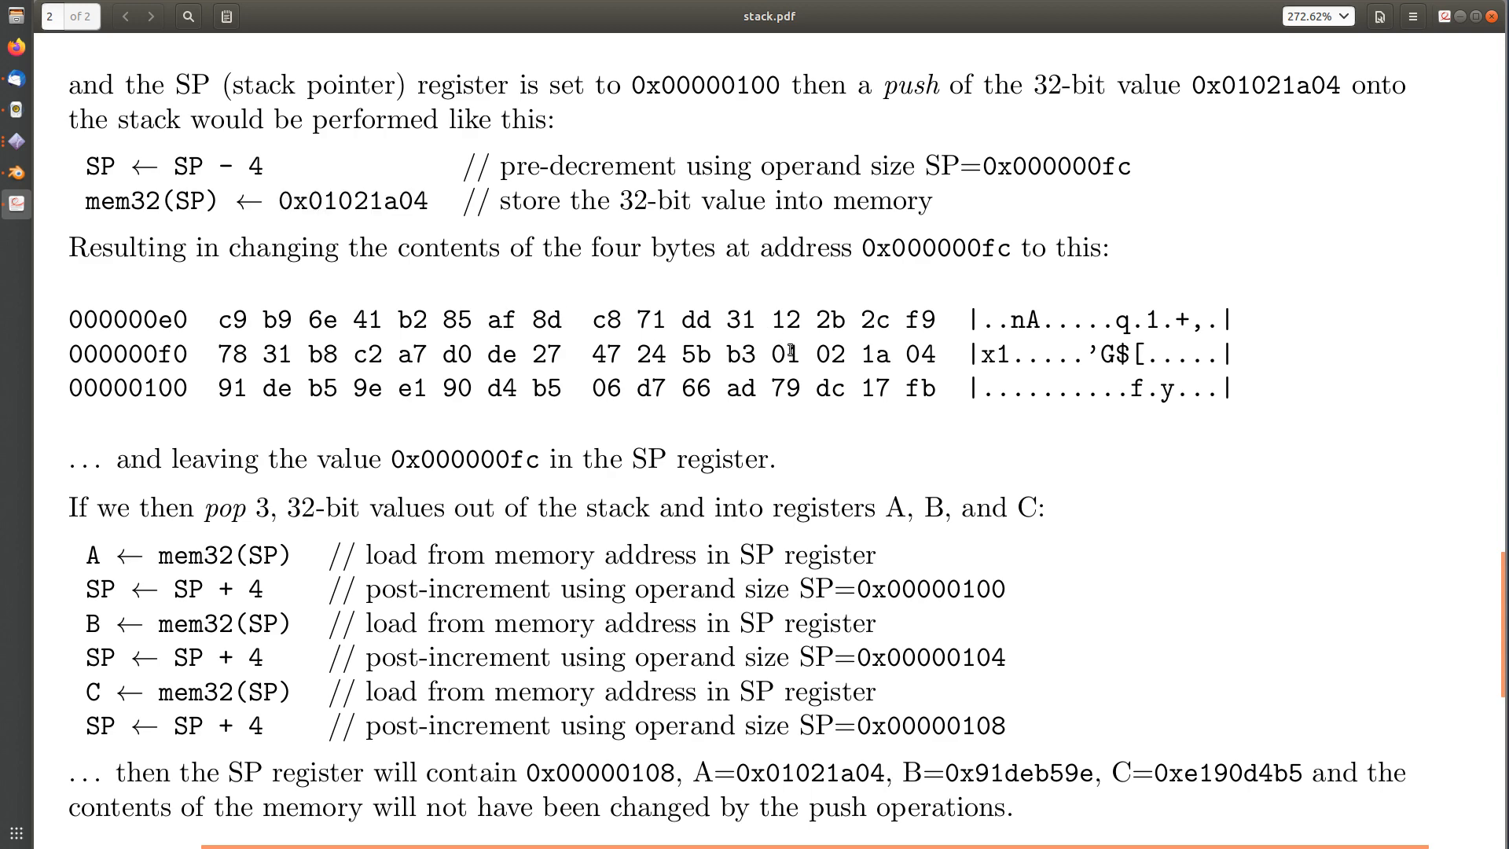
pyautogui.scroll(-3)
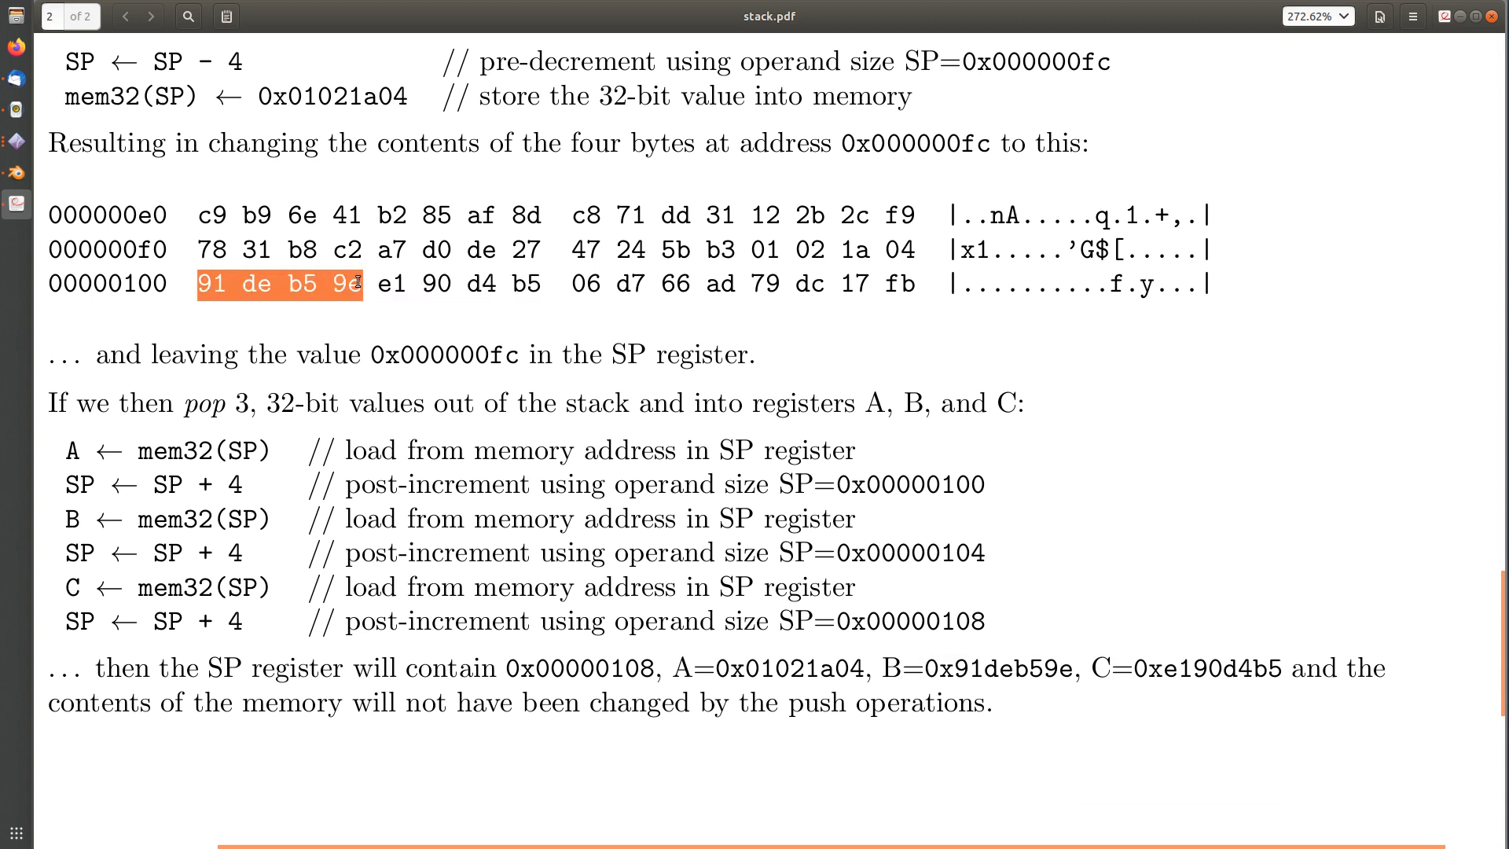
pyautogui.moveTo(162, 449)
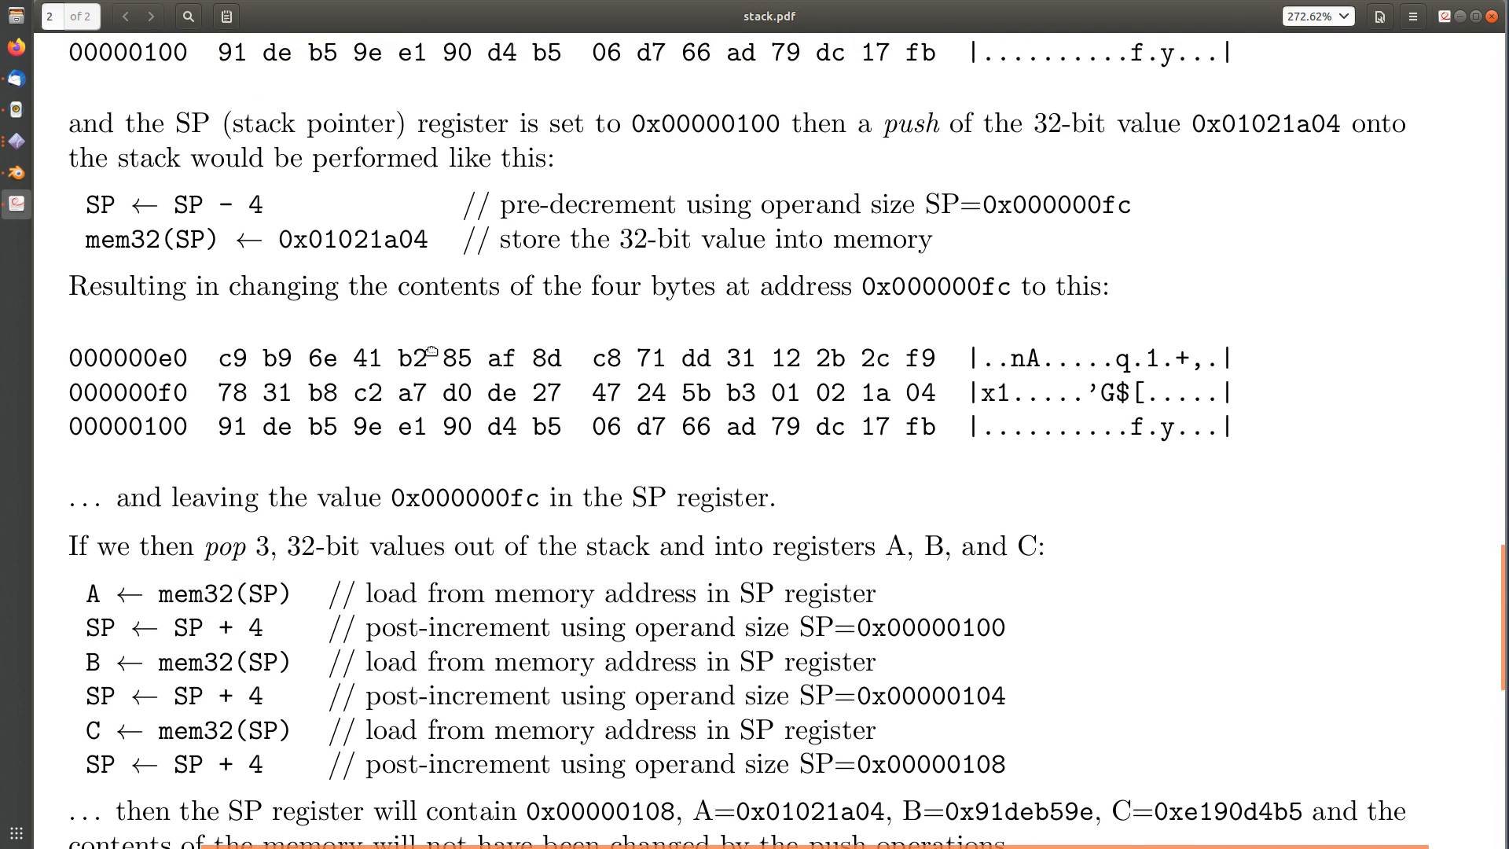
pyautogui.scroll(-3)
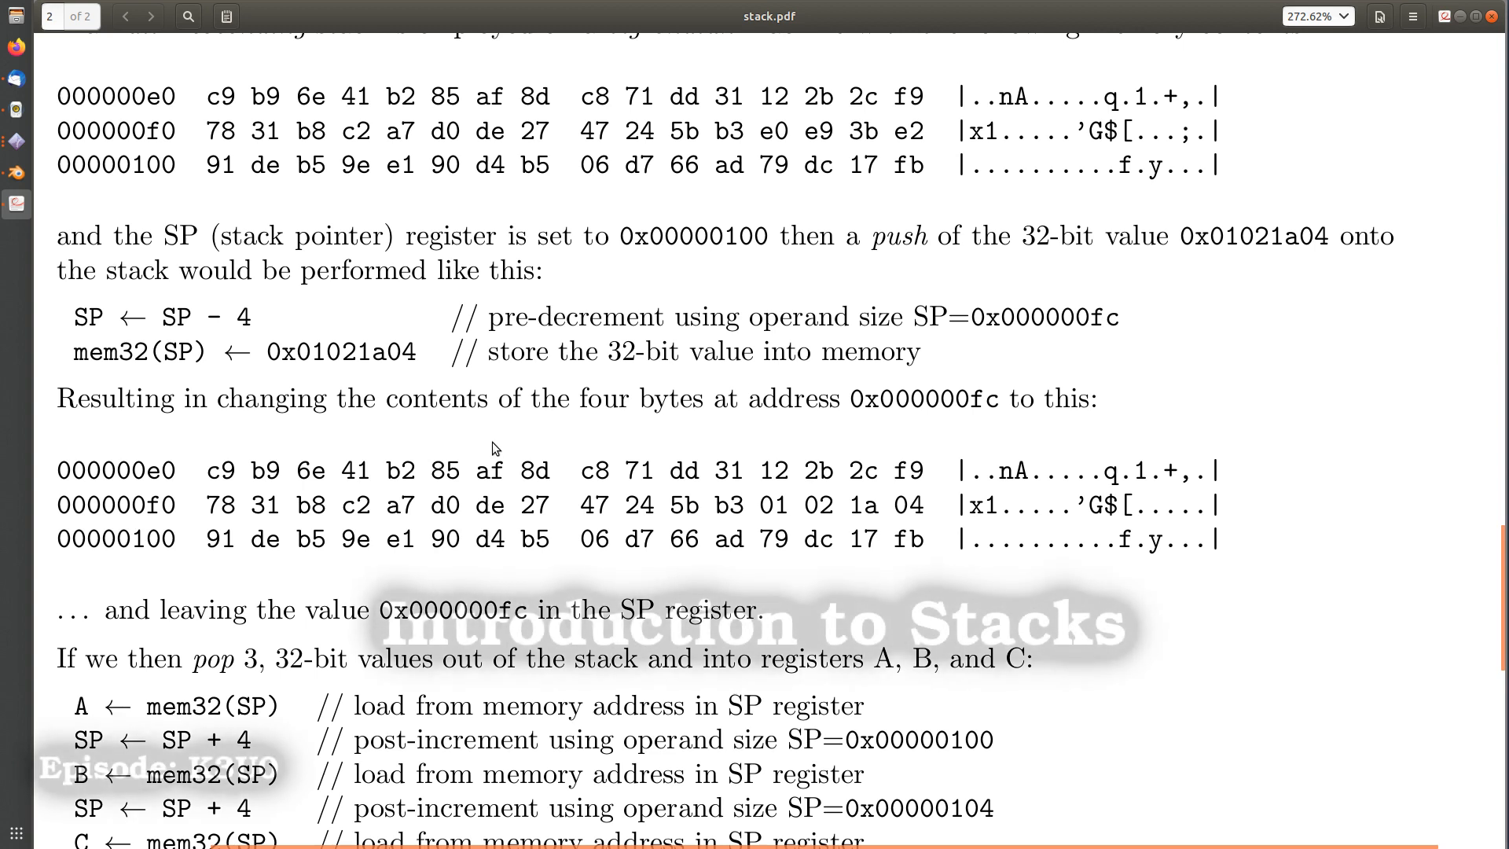